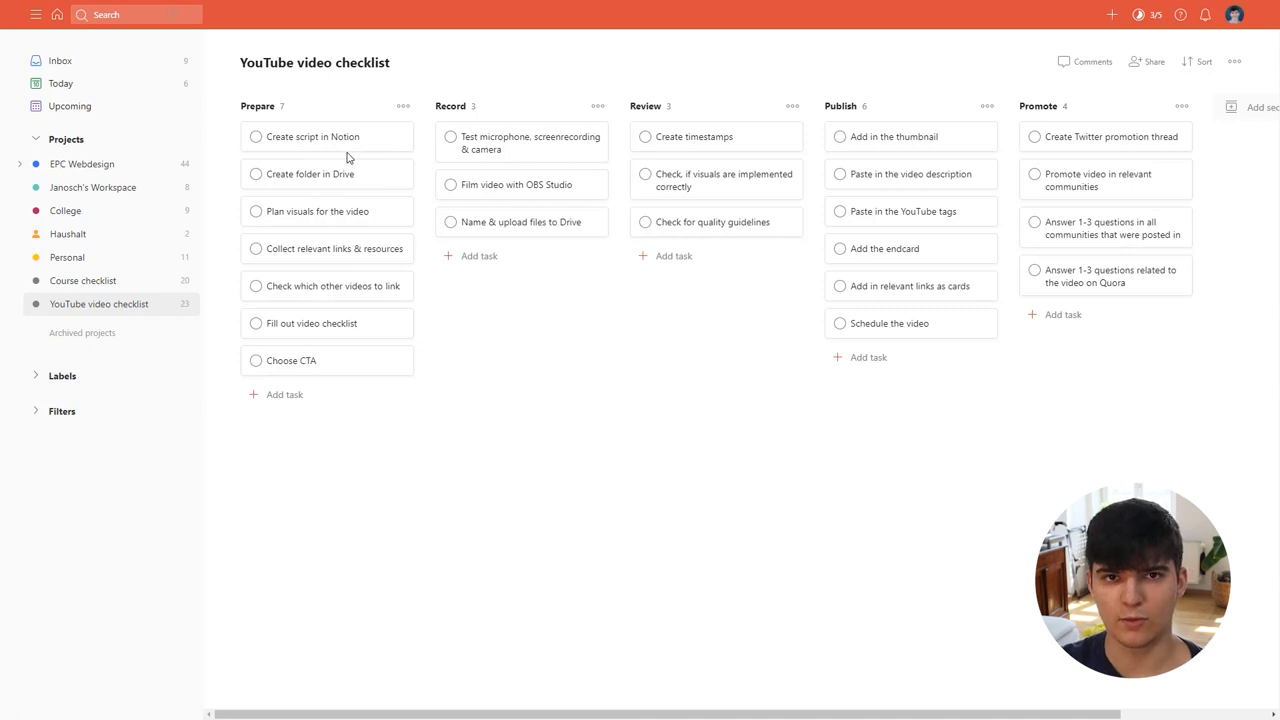
pyautogui.moveTo(472, 278)
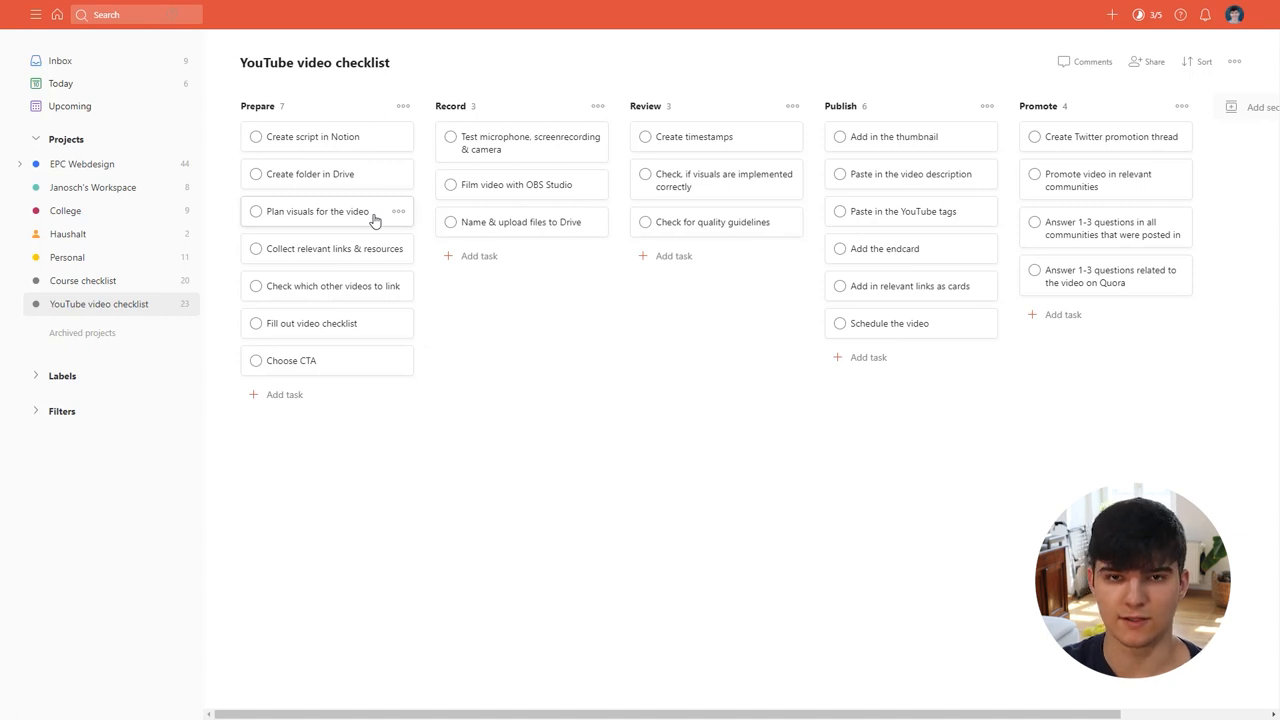
pyautogui.moveTo(1250, 80)
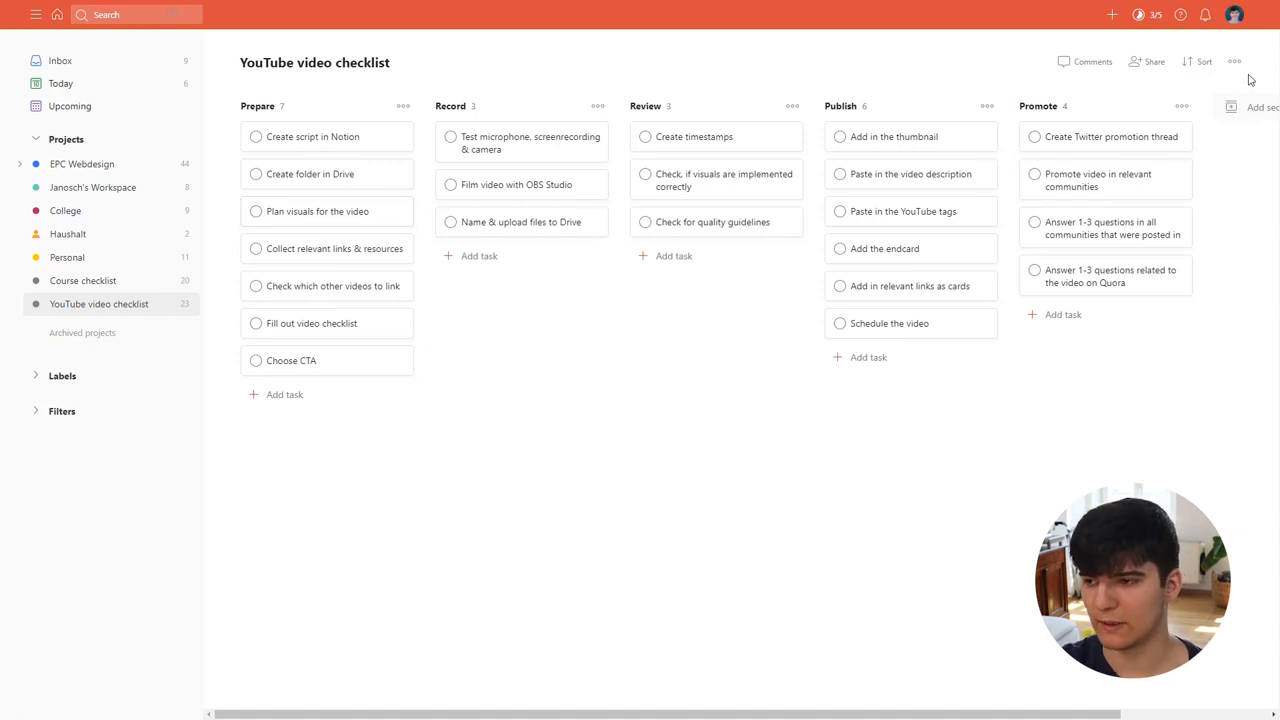
# Step: Switch the project from board to list view and back to the board
pyautogui.click(1234, 61)
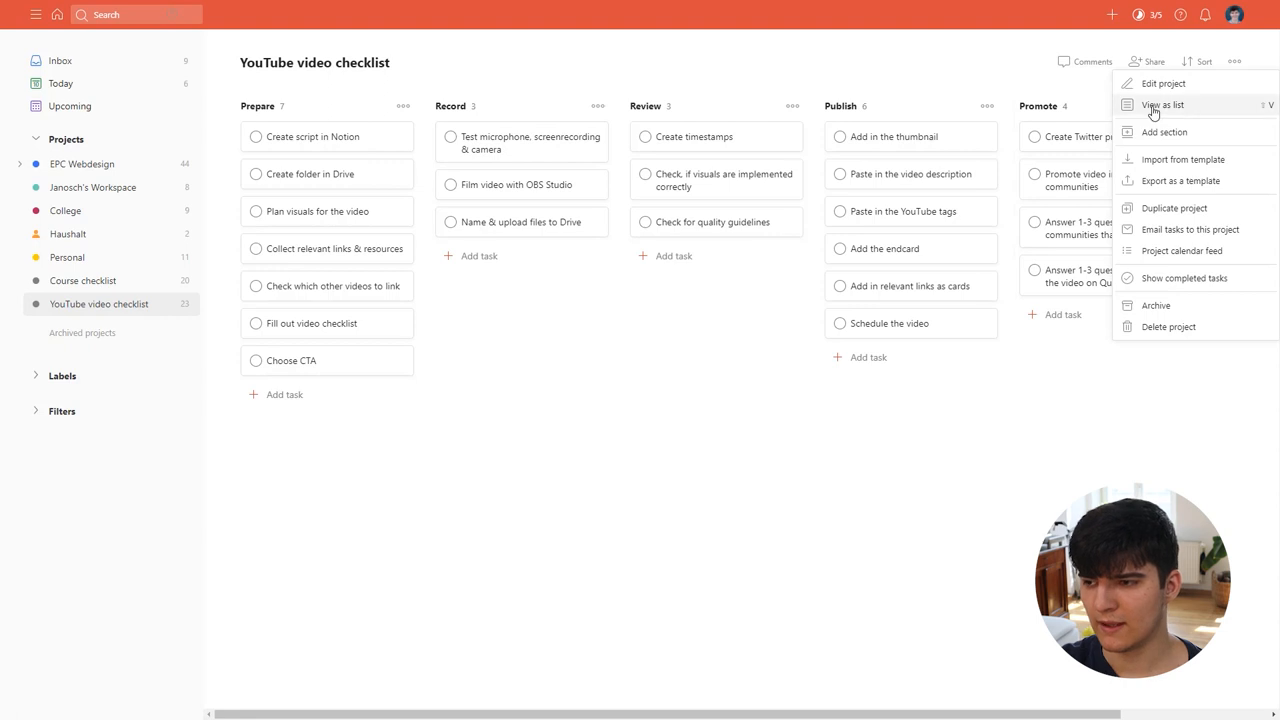
pyautogui.click(1161, 105)
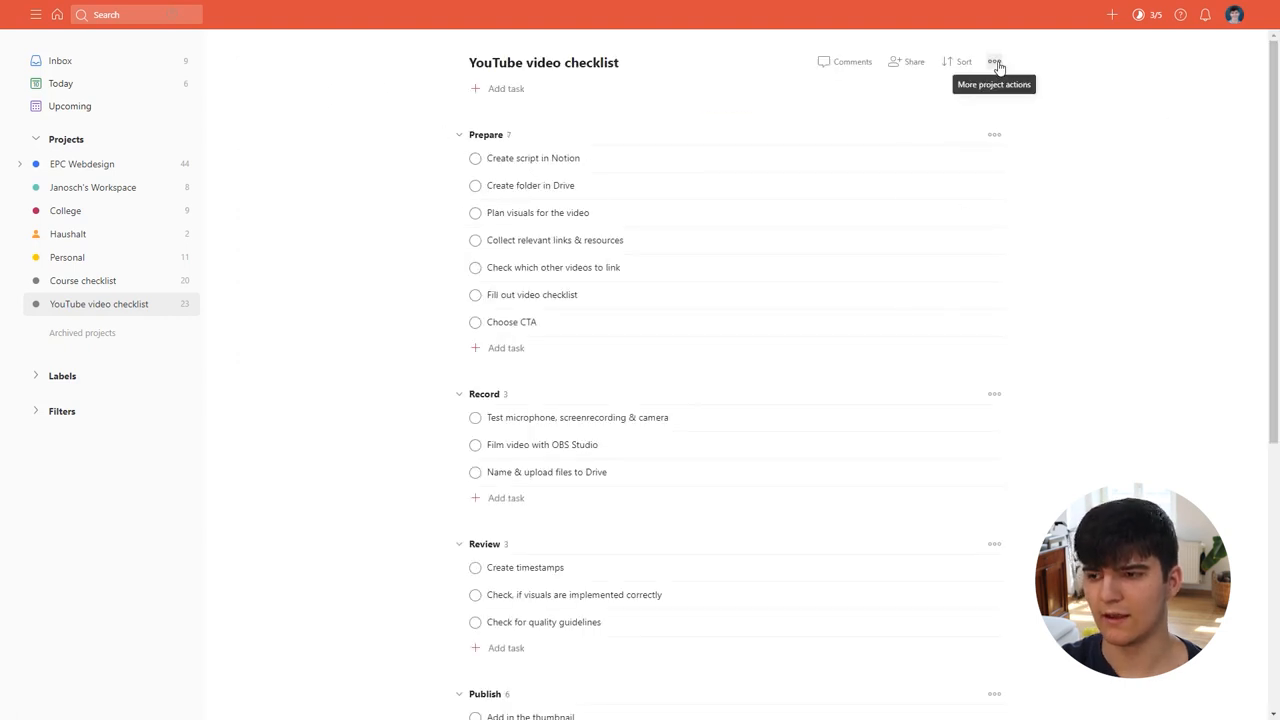
pyautogui.click(994, 61)
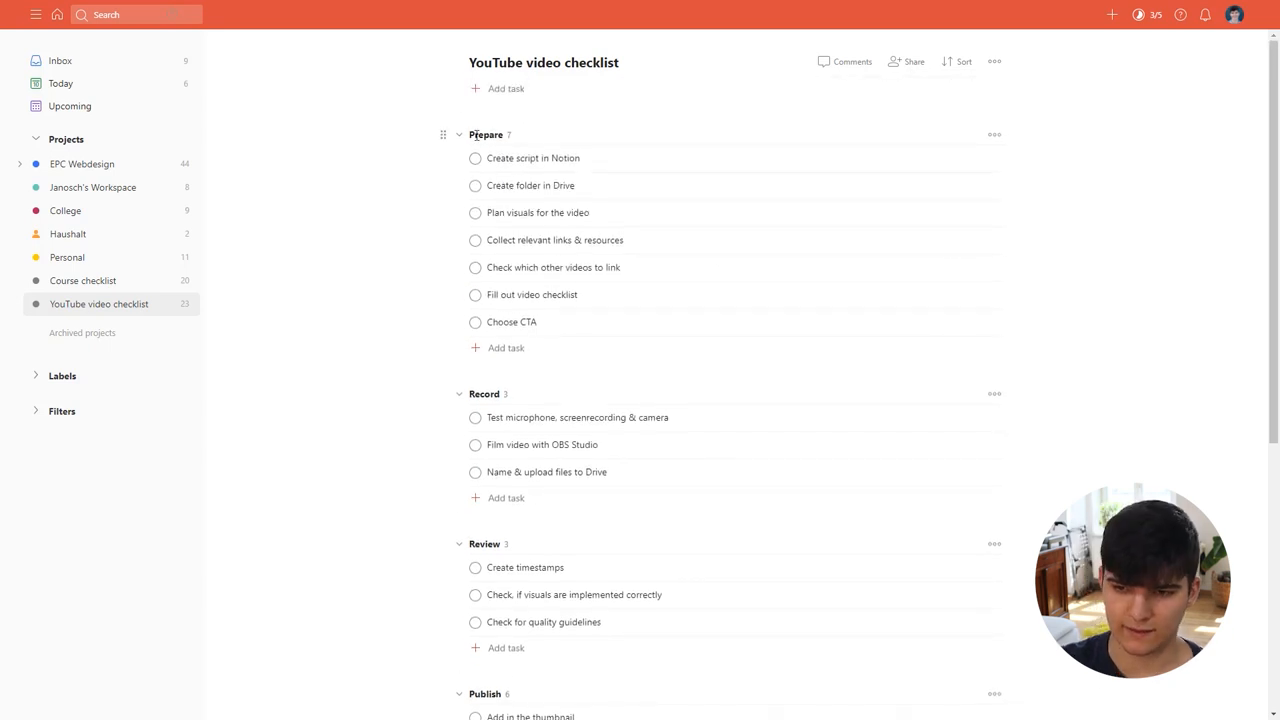
pyautogui.scroll(-3)
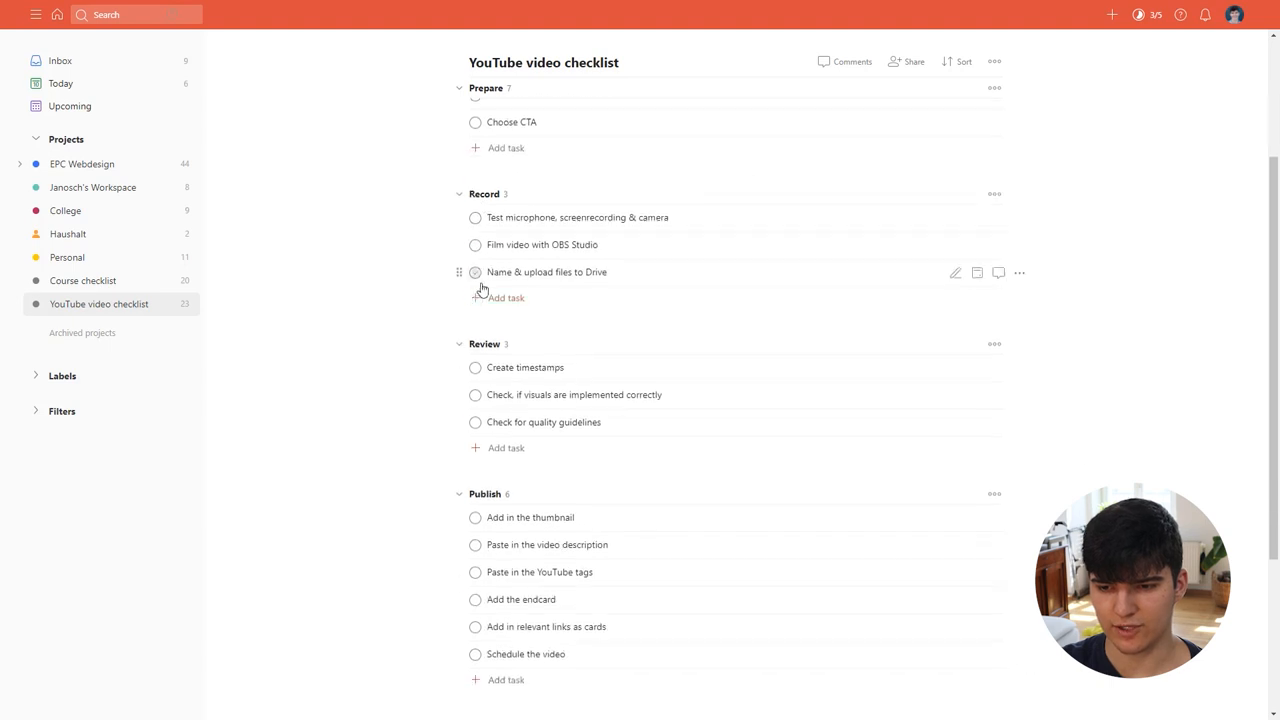
pyautogui.scroll(3)
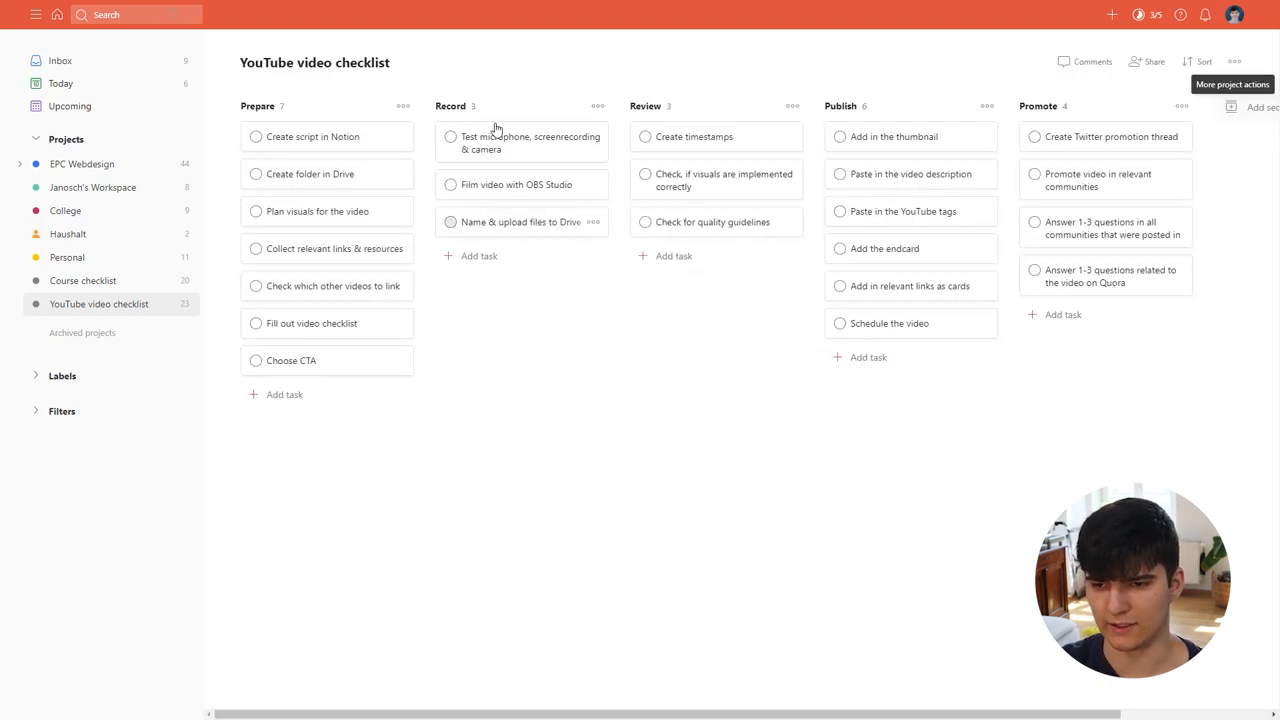
pyautogui.moveTo(498, 331)
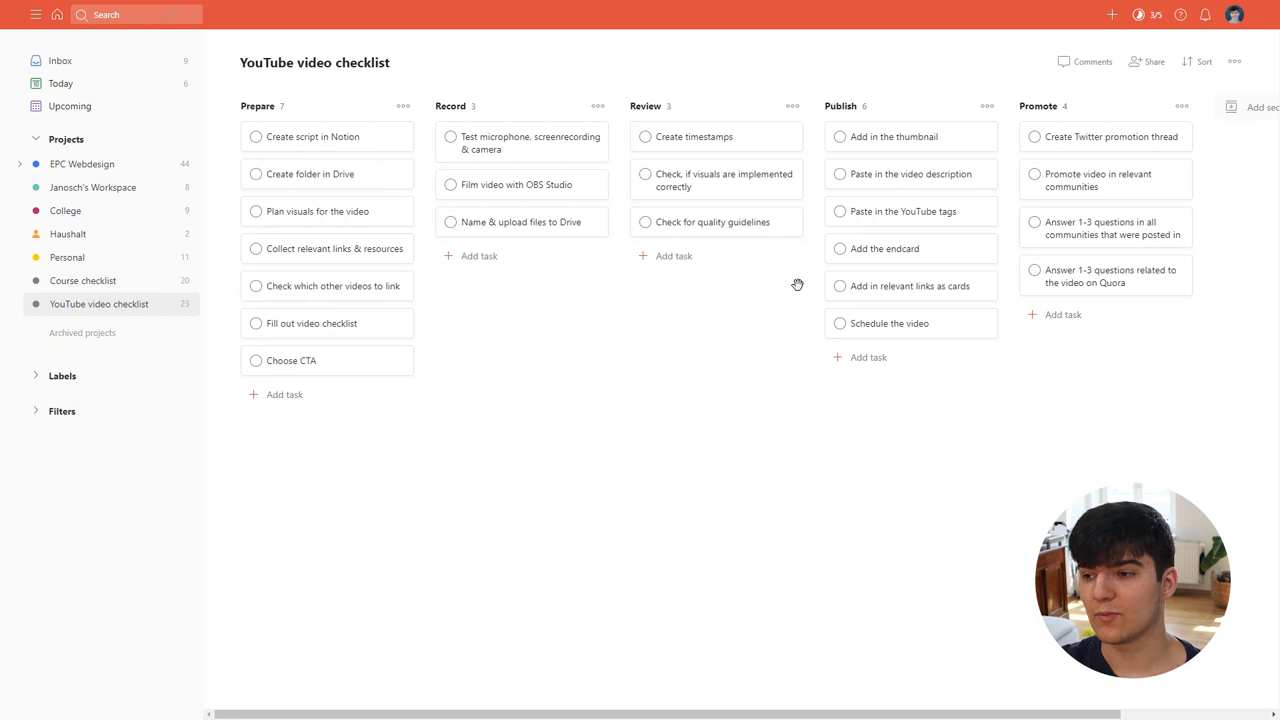
# Step: Open Settings from the account menu and scroll through the Integrations list
pyautogui.click(1235, 14)
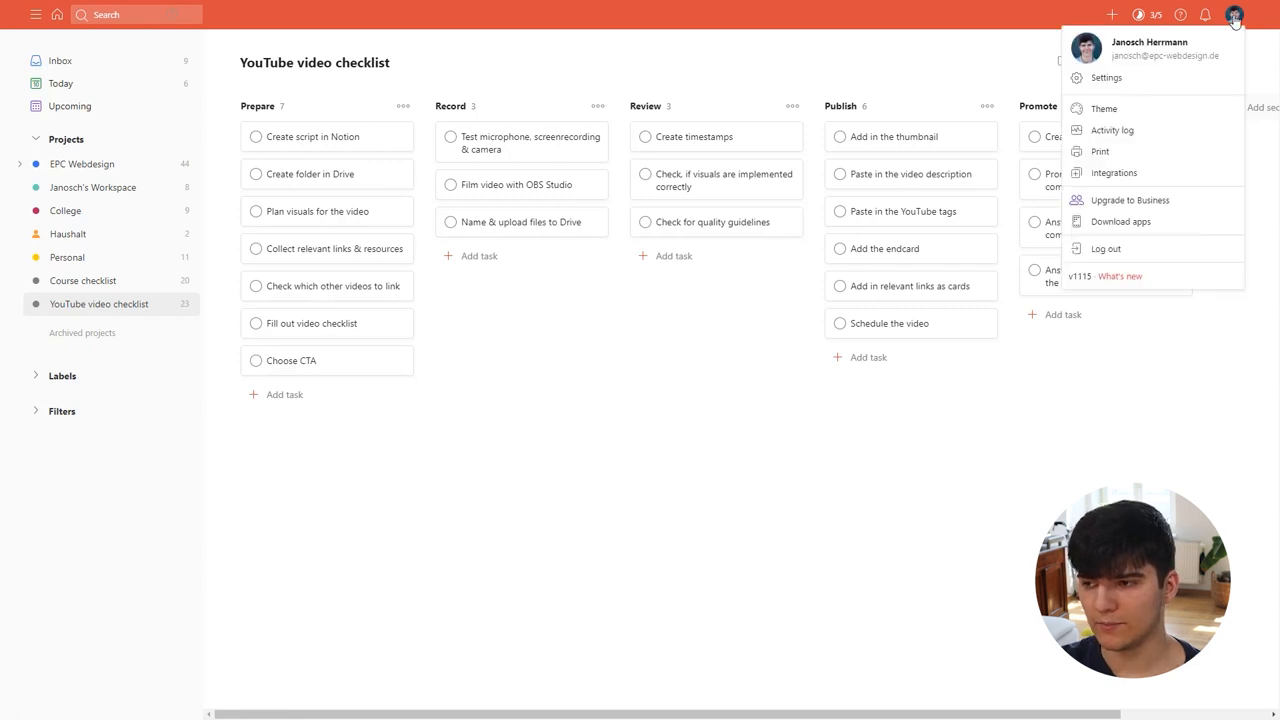
pyautogui.click(1106, 77)
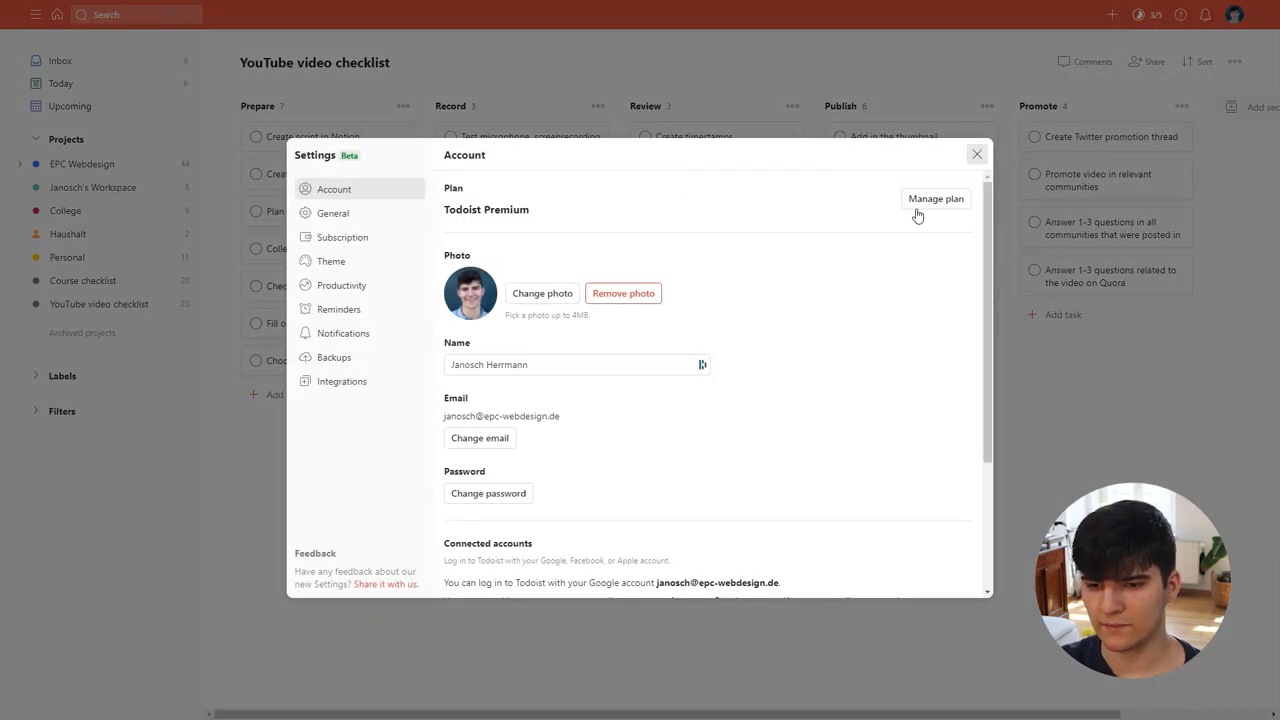
pyautogui.click(341, 381)
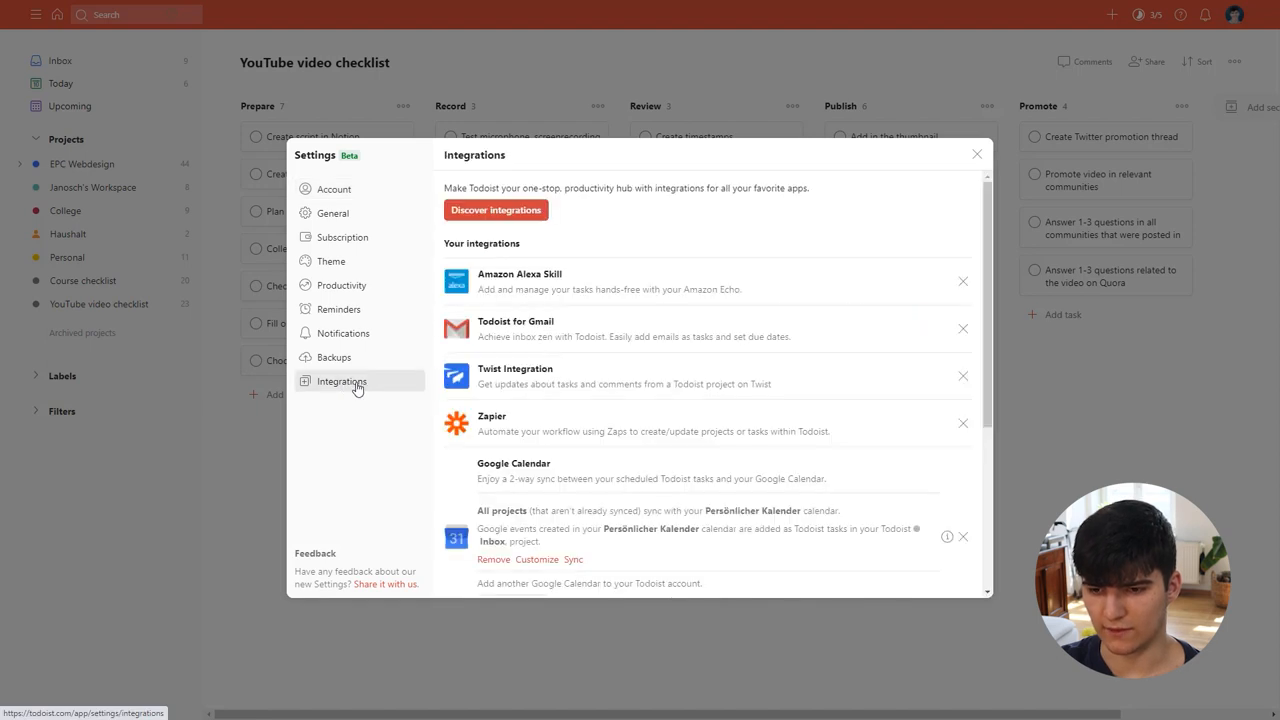
pyautogui.scroll(-3)
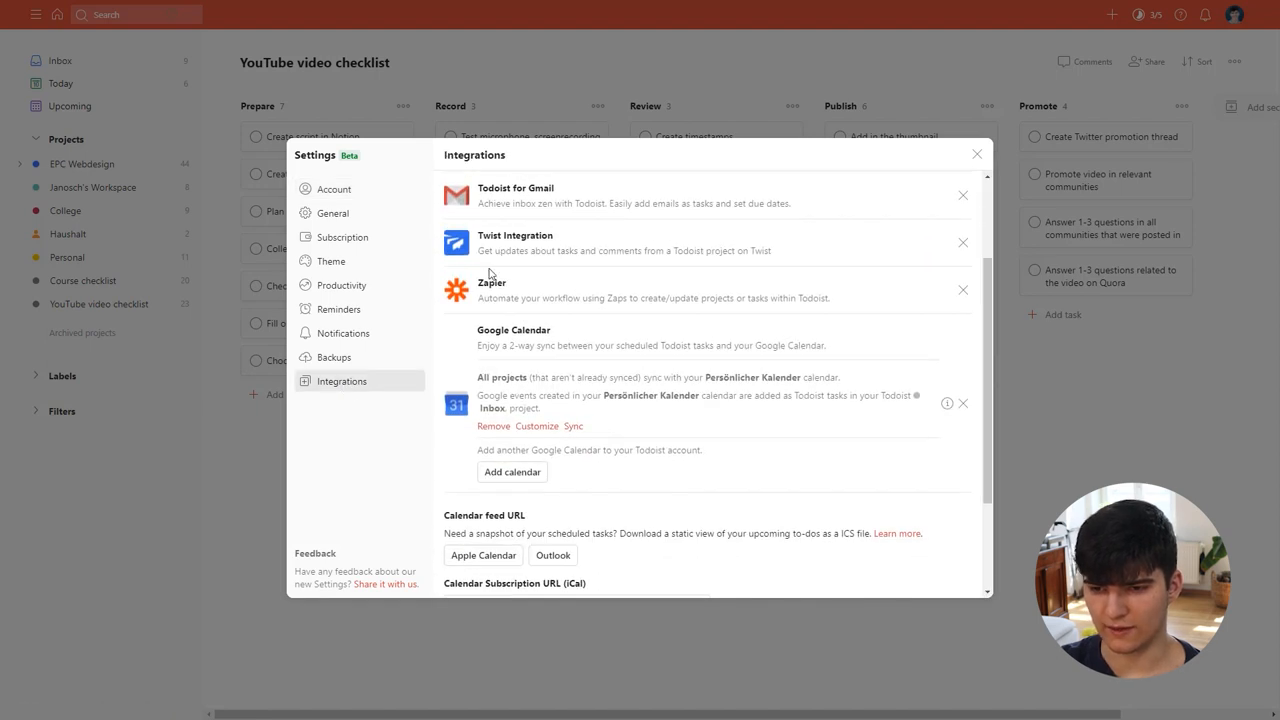
pyautogui.moveTo(508, 343)
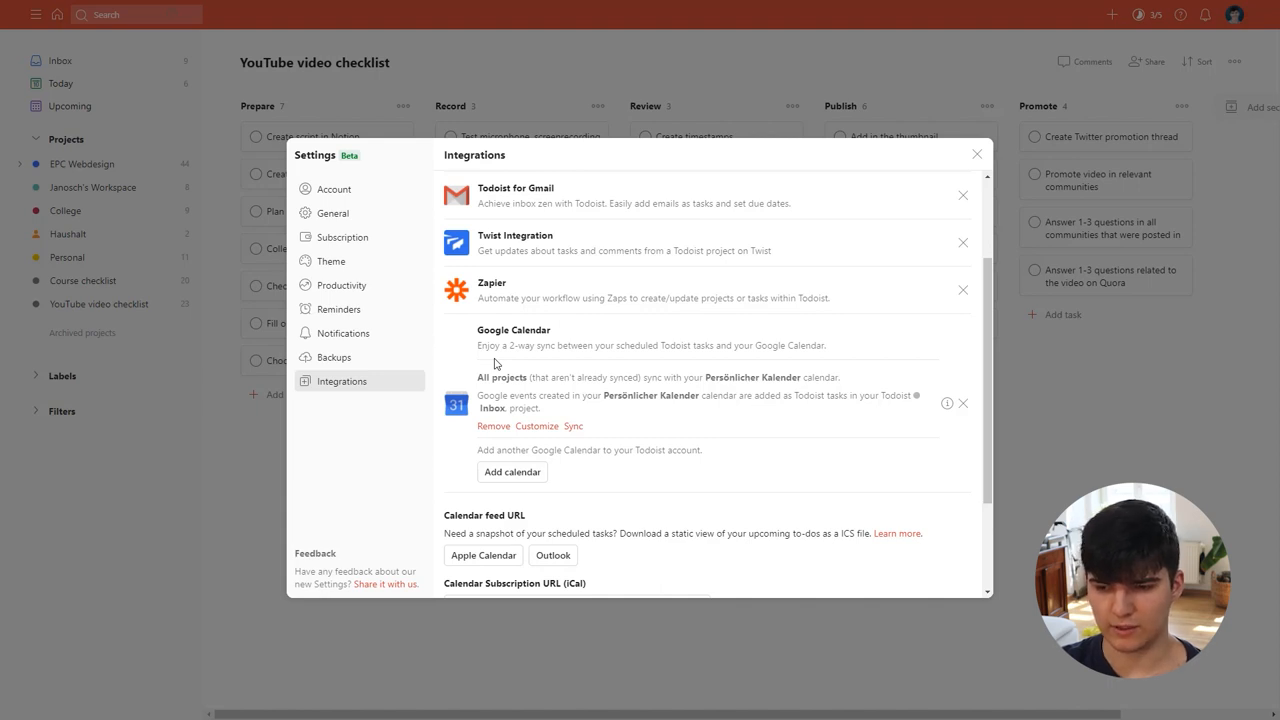
pyautogui.moveTo(570, 363)
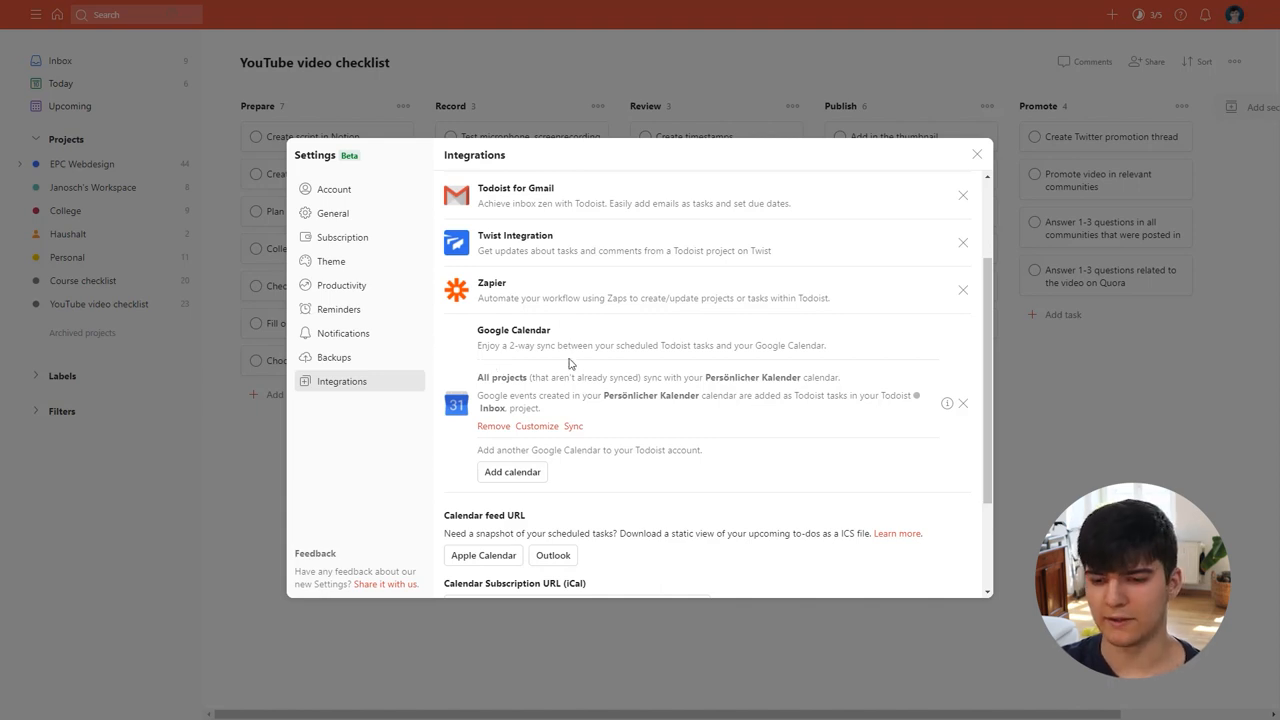
pyautogui.moveTo(578, 447)
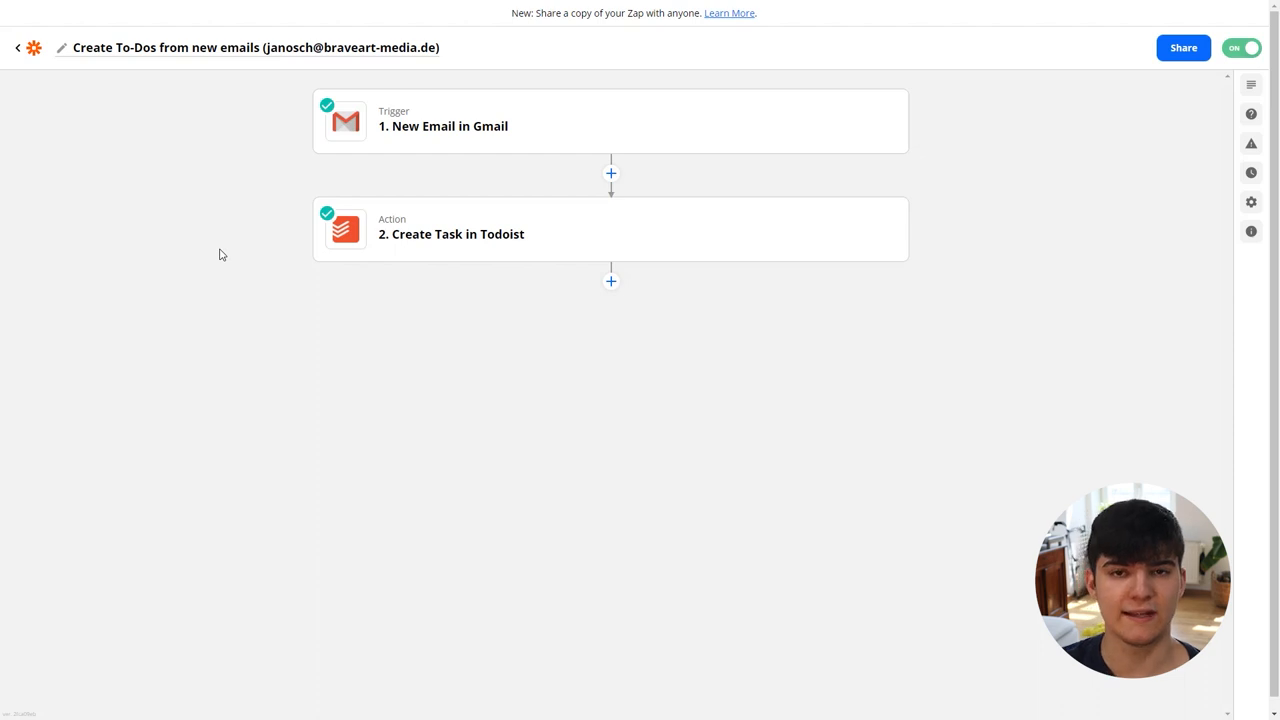
pyautogui.moveTo(264, 229)
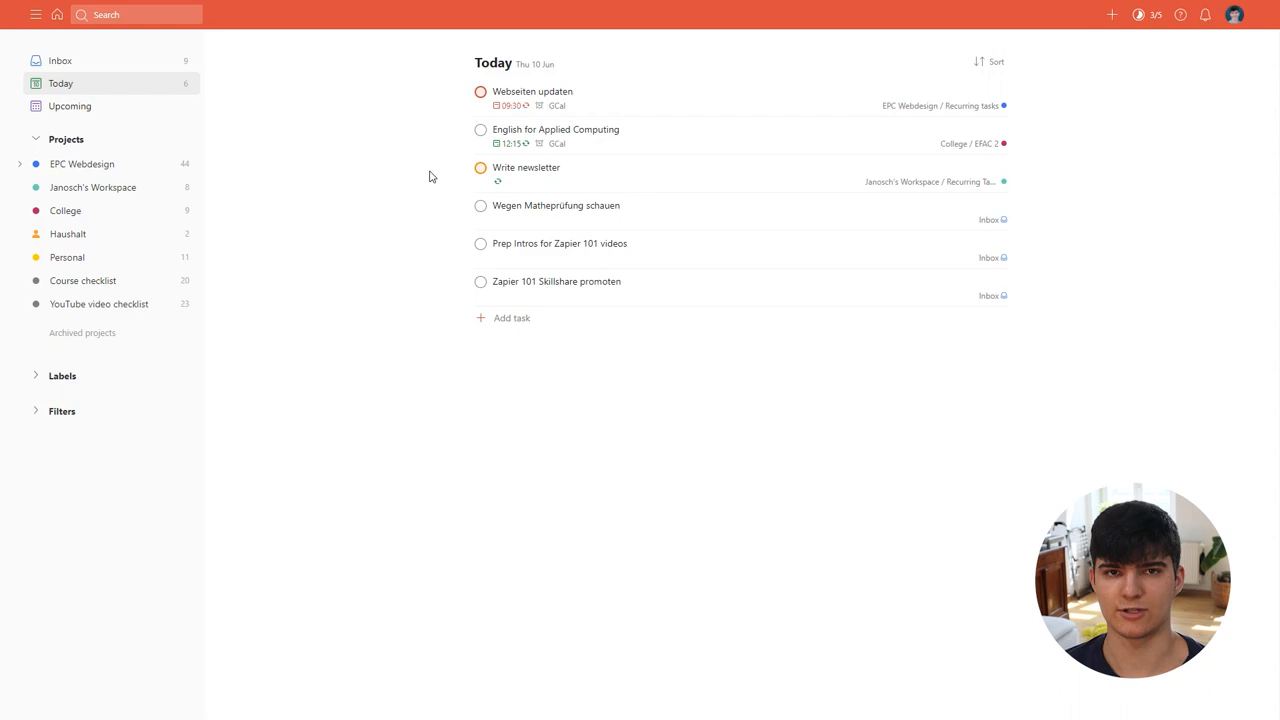
pyautogui.moveTo(1072, 21)
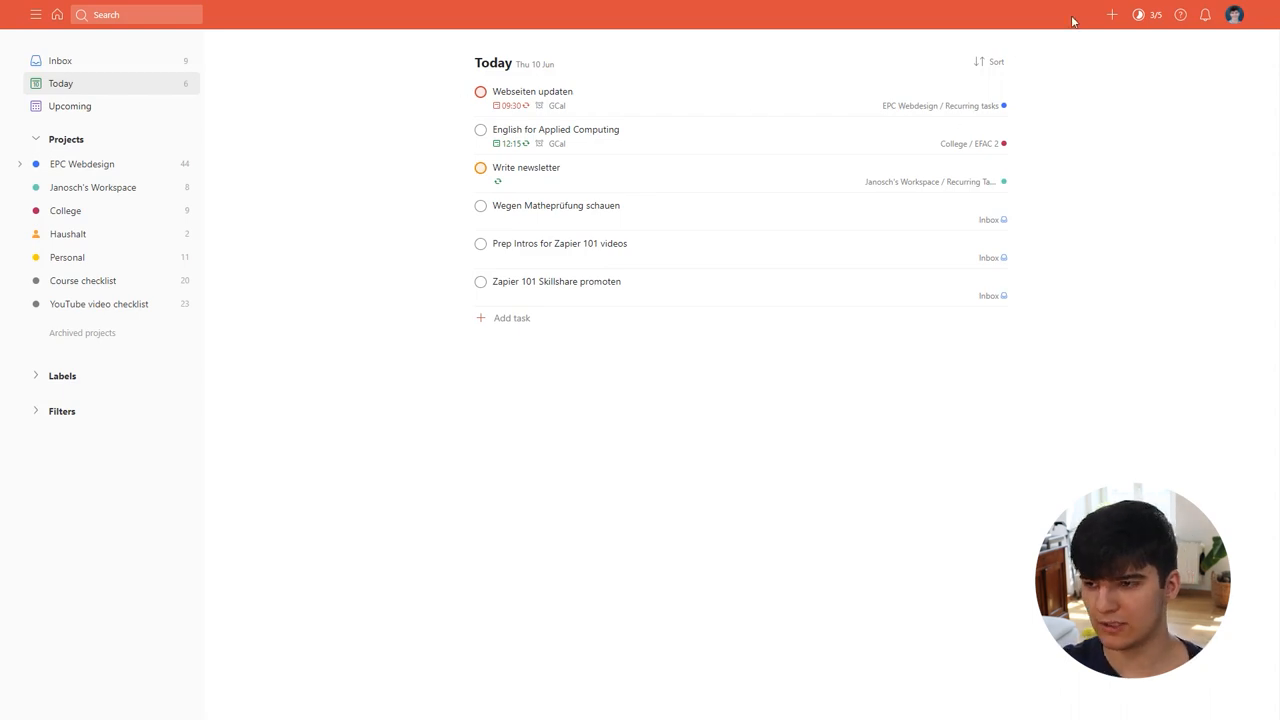
pyautogui.click(1138, 14)
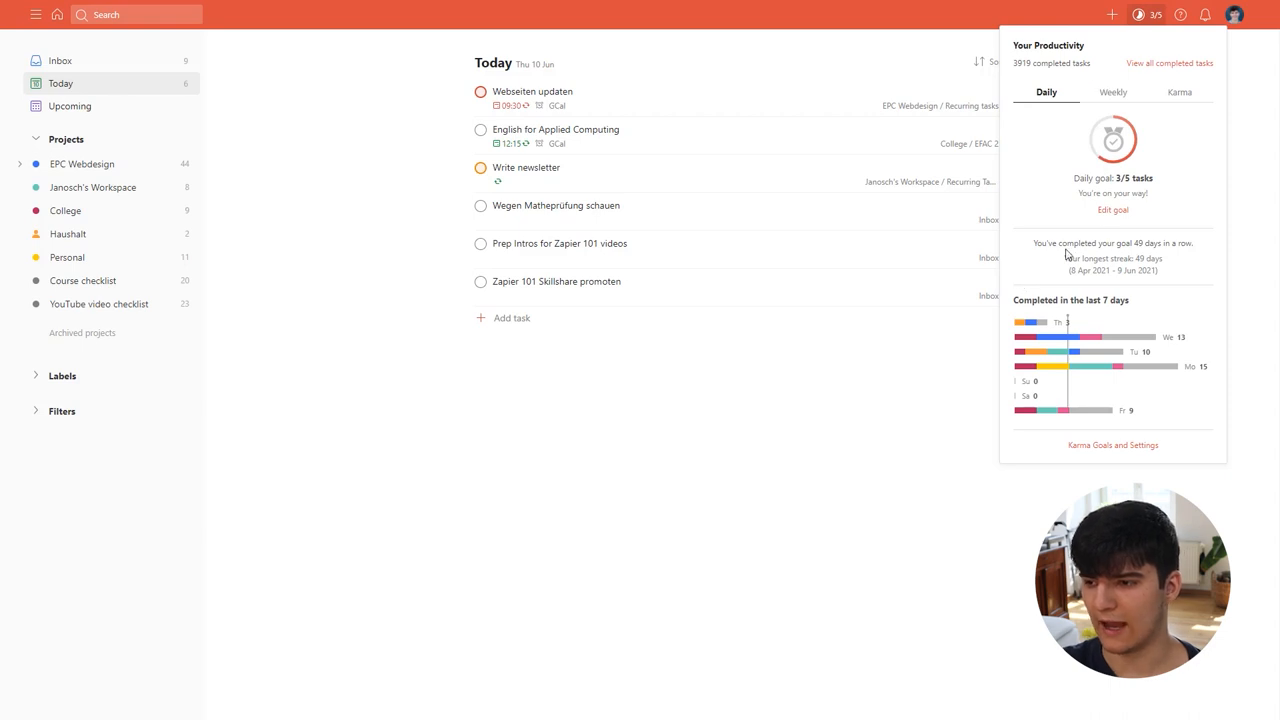
pyautogui.moveTo(1137, 177)
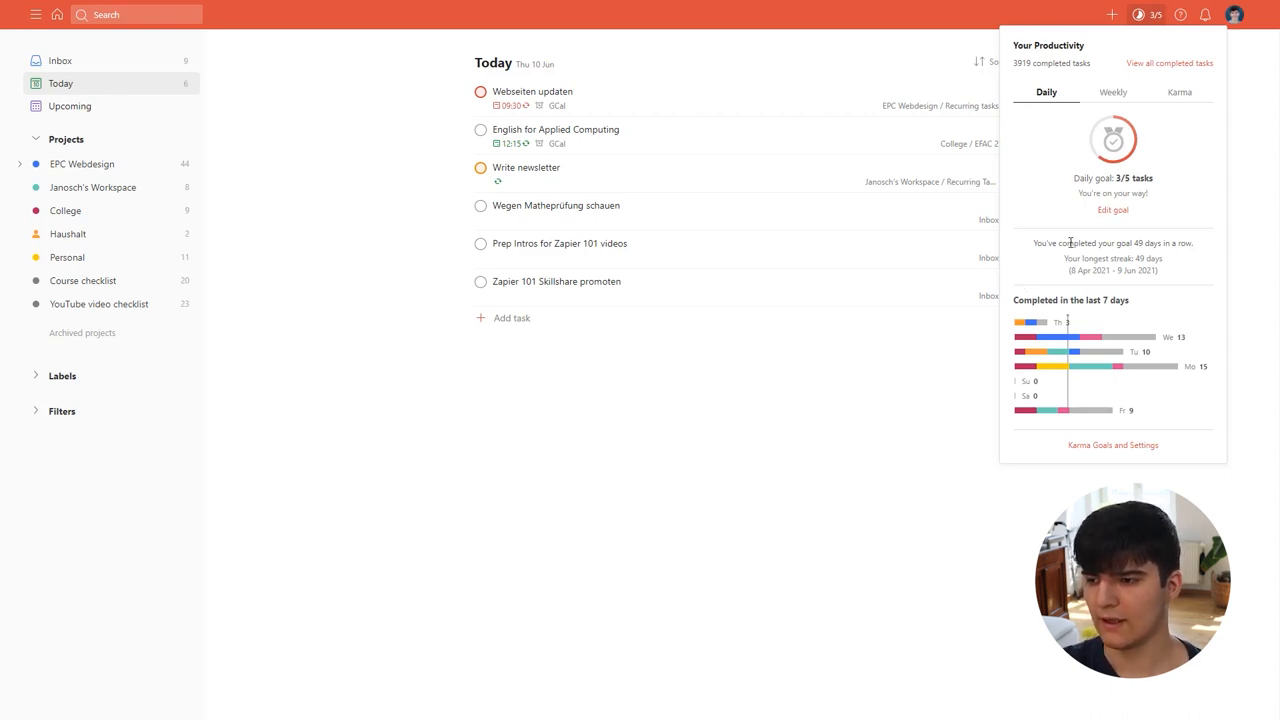
pyautogui.moveTo(1078, 395)
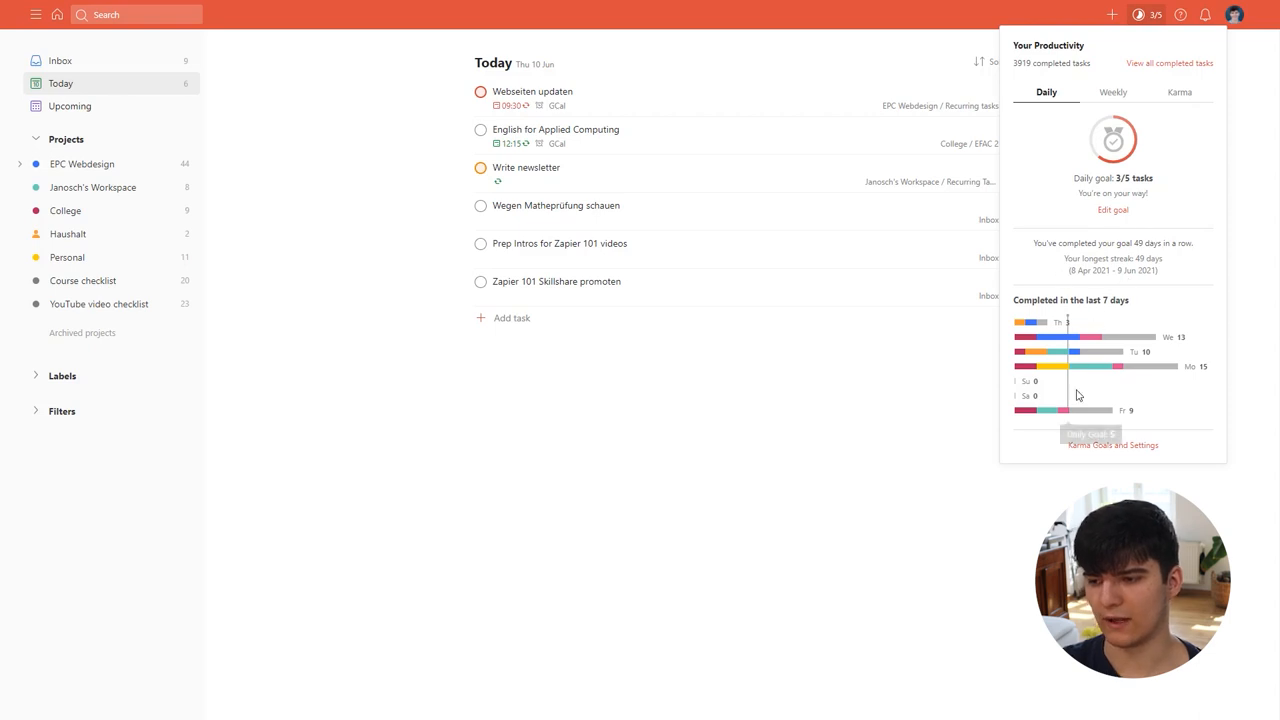
pyautogui.moveTo(1090, 311)
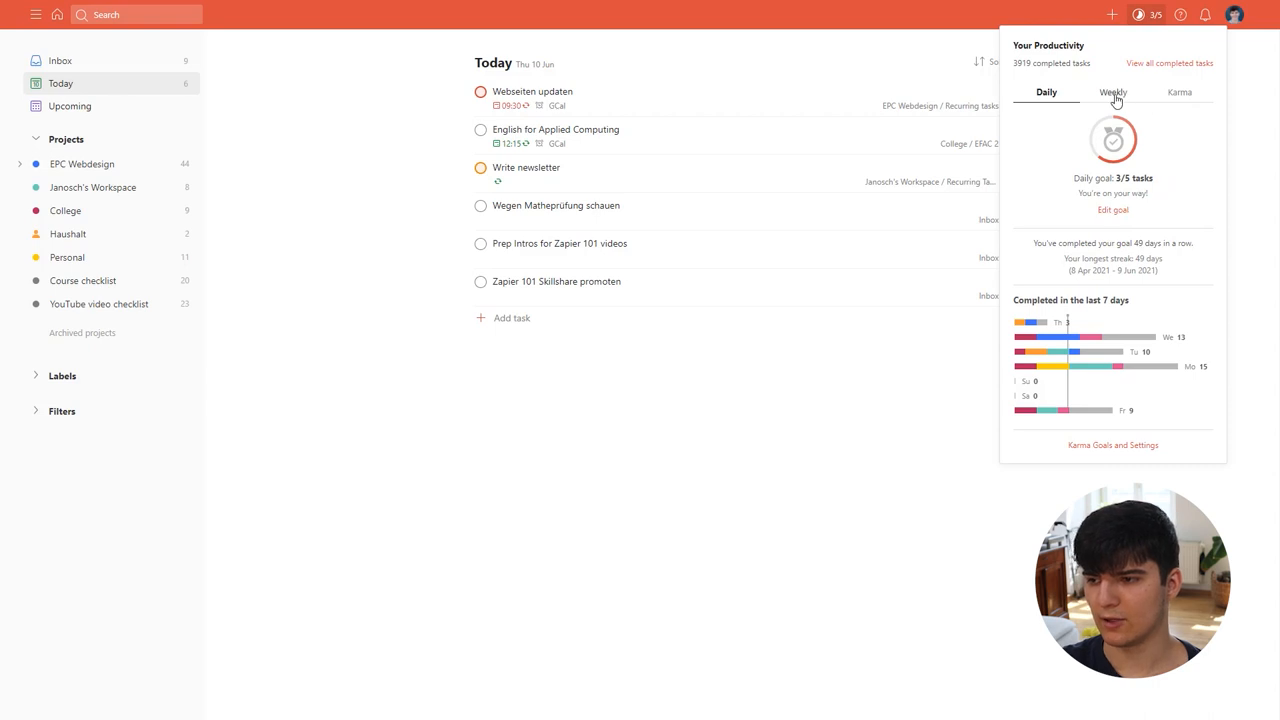
pyautogui.click(1113, 92)
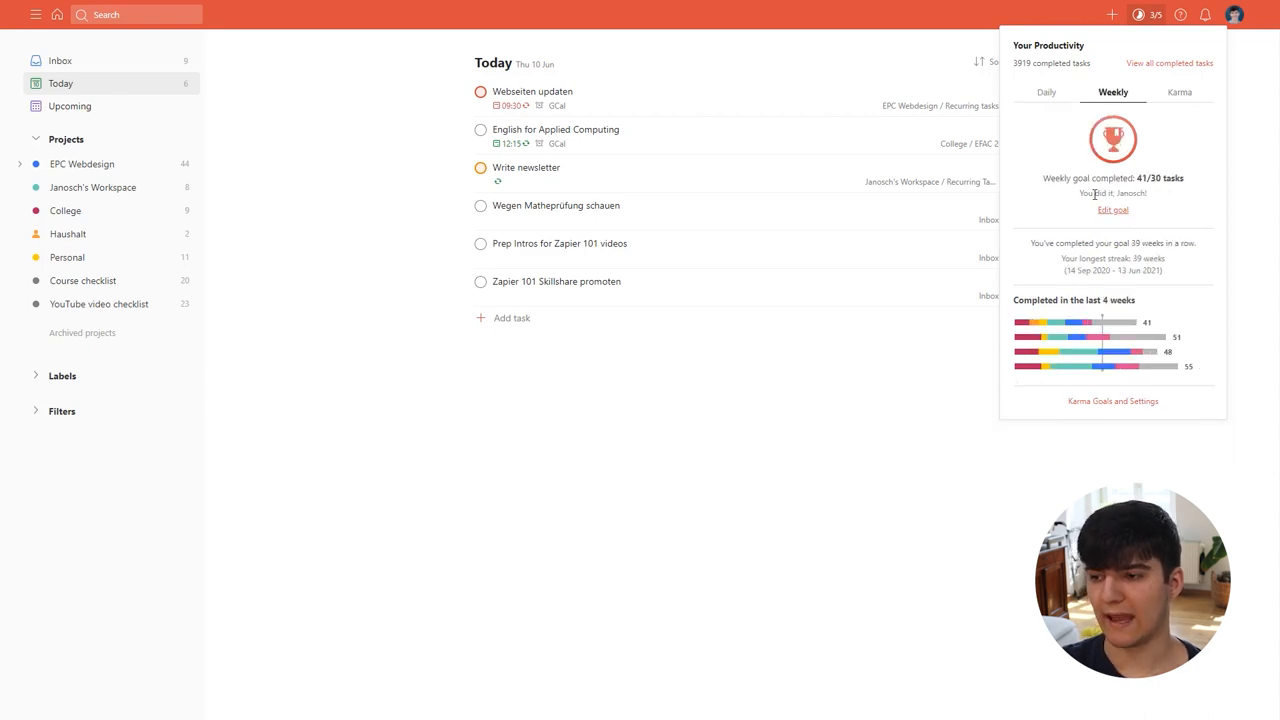
pyautogui.click(1179, 92)
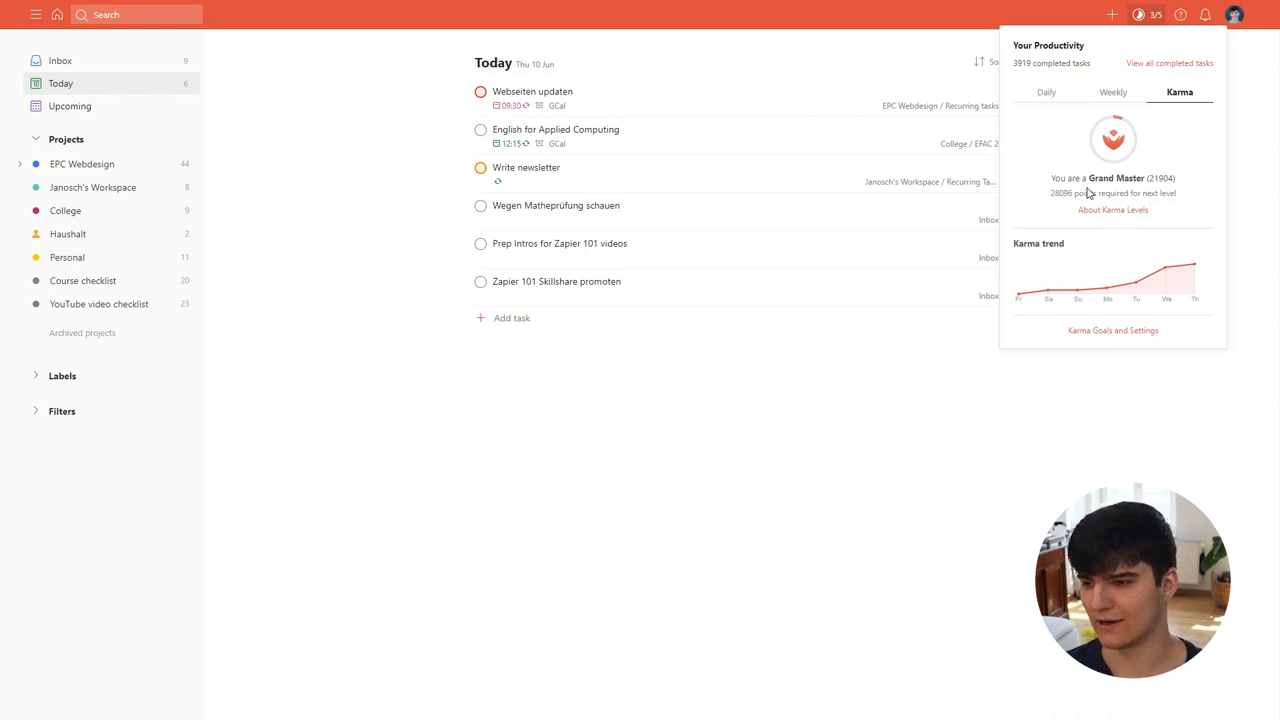
pyautogui.click(608, 520)
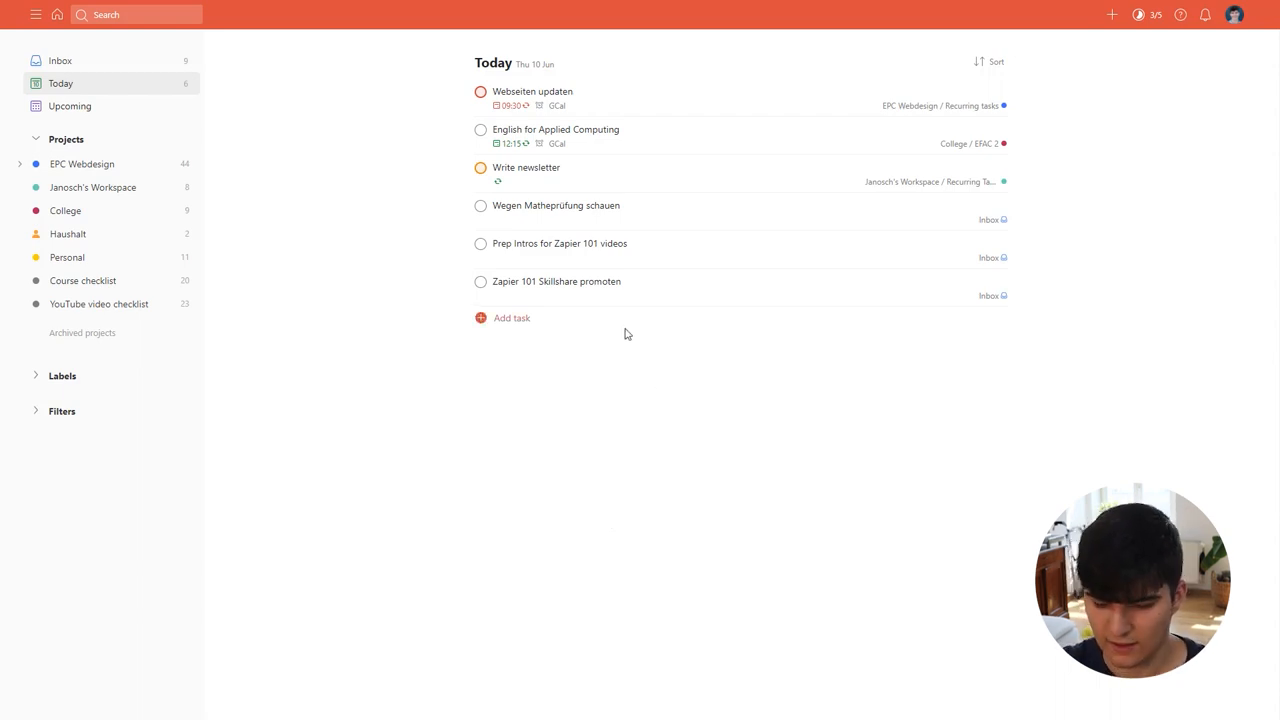
pyautogui.moveTo(500, 344)
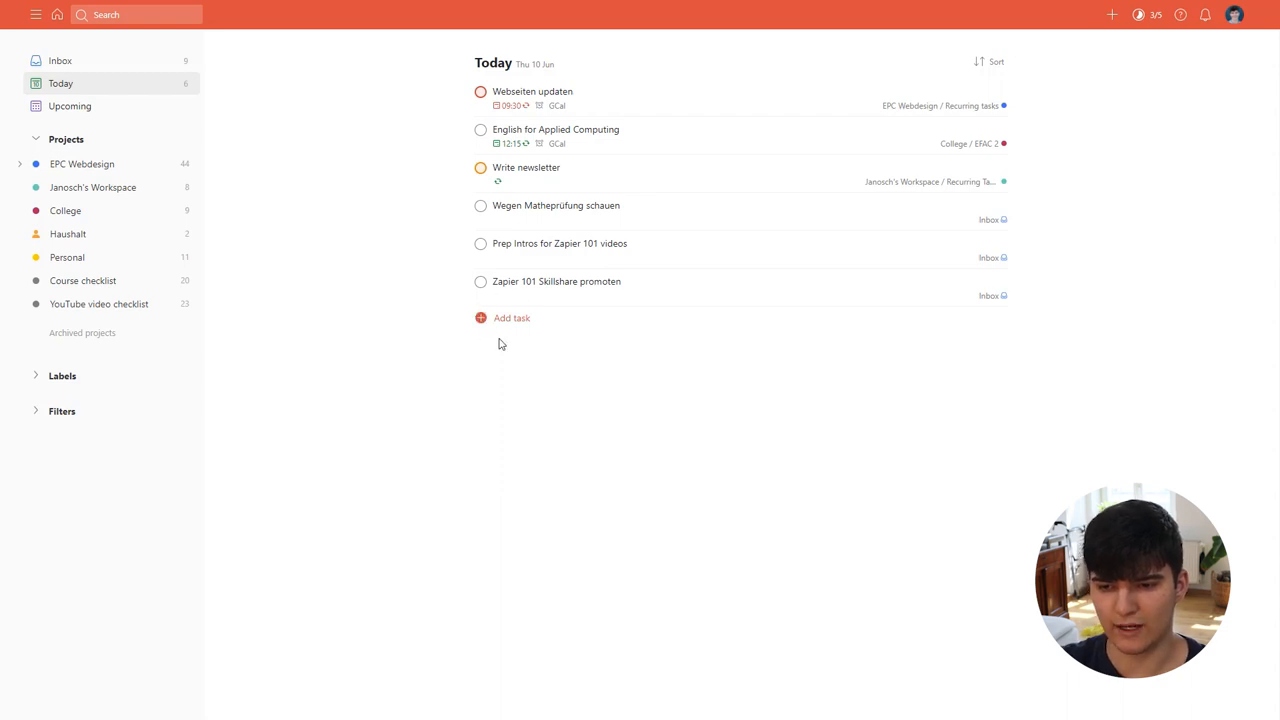
# Step: Start and cancel an inline Today task, then launch Quick Add from the plus button
pyautogui.click(511, 317)
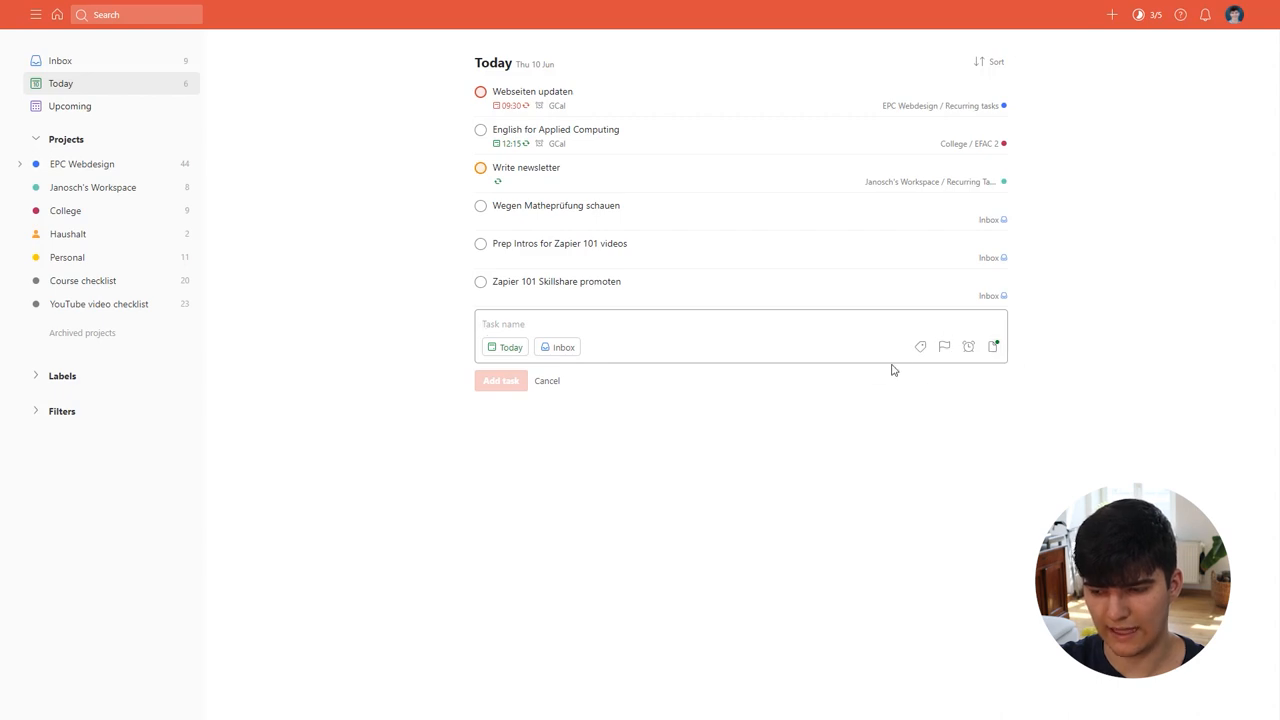
pyautogui.click(547, 380)
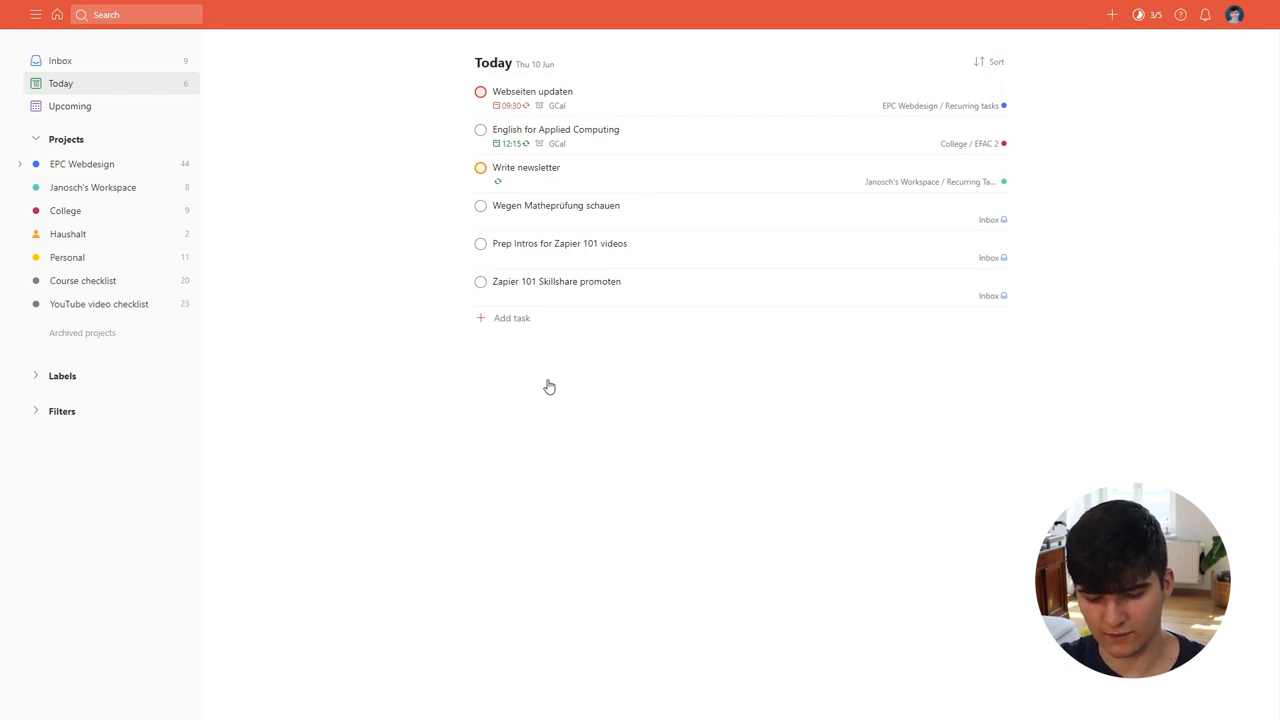
pyautogui.click(1111, 14)
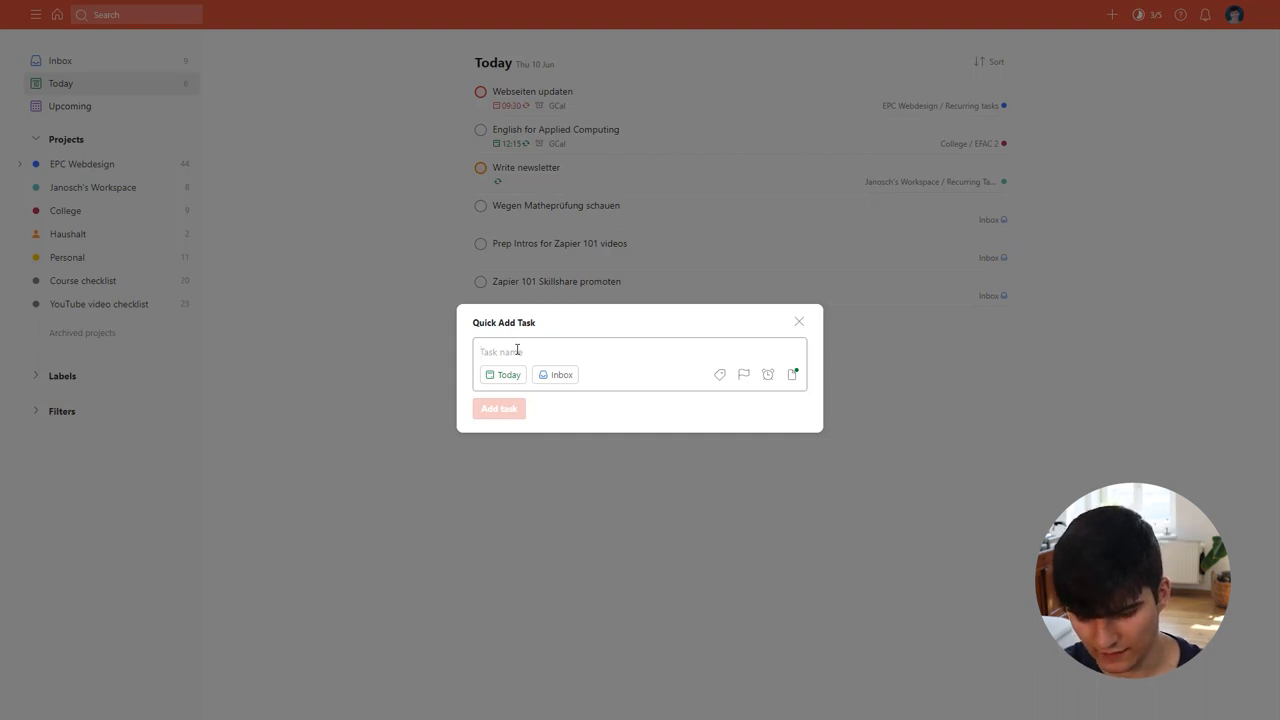
# Step: Type 'Task', trying date phrases 'in 3 days', 'every sunday', 'next week', then erasing them
pyautogui.write('Task')
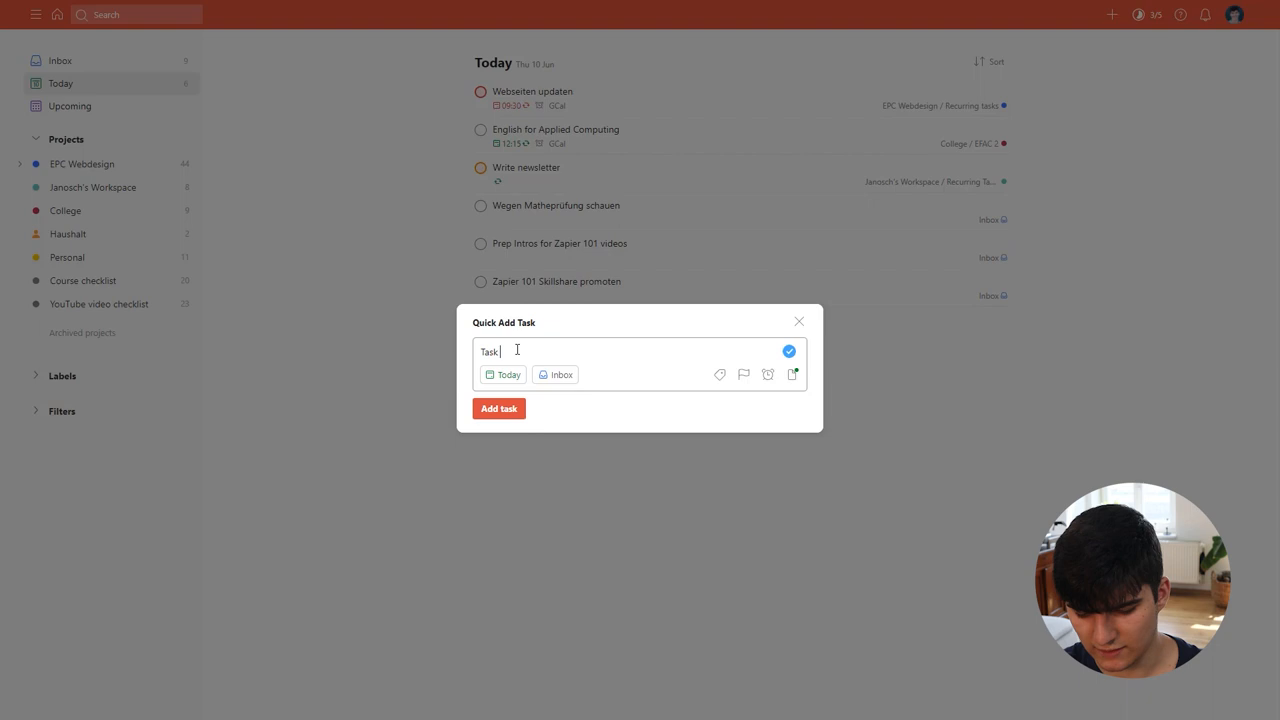
pyautogui.write('in')
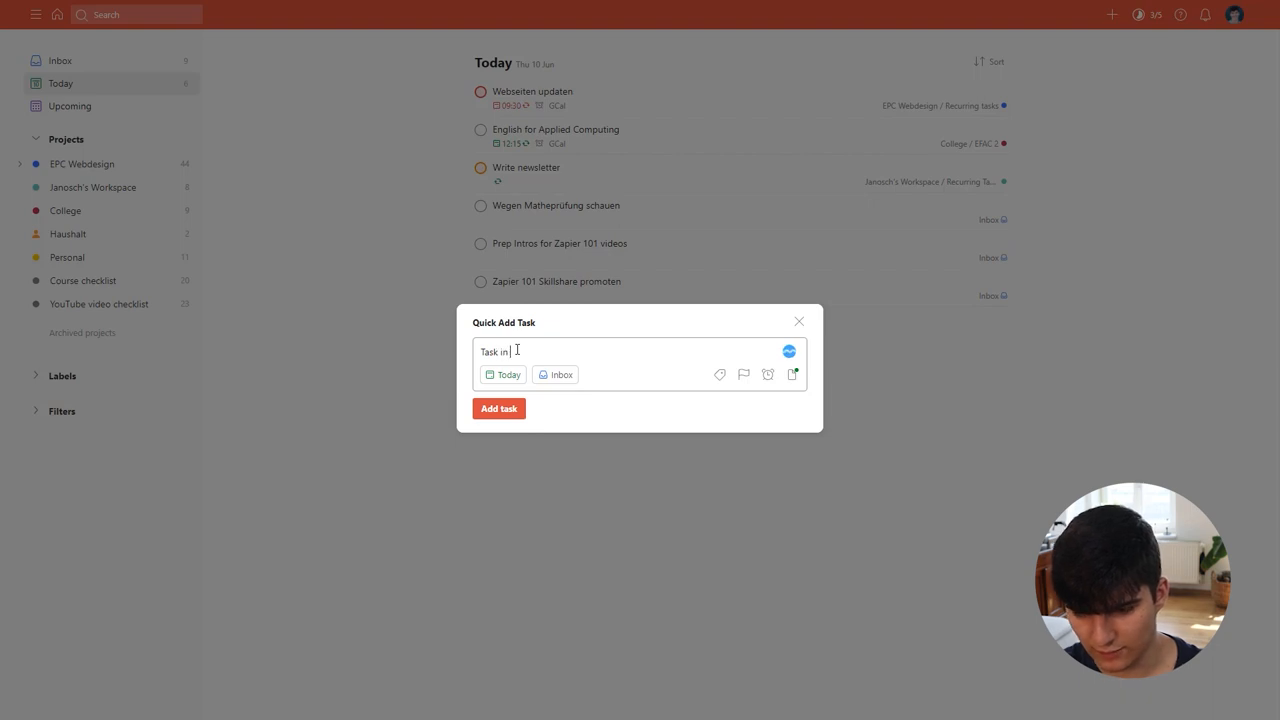
pyautogui.write('in 3 days')
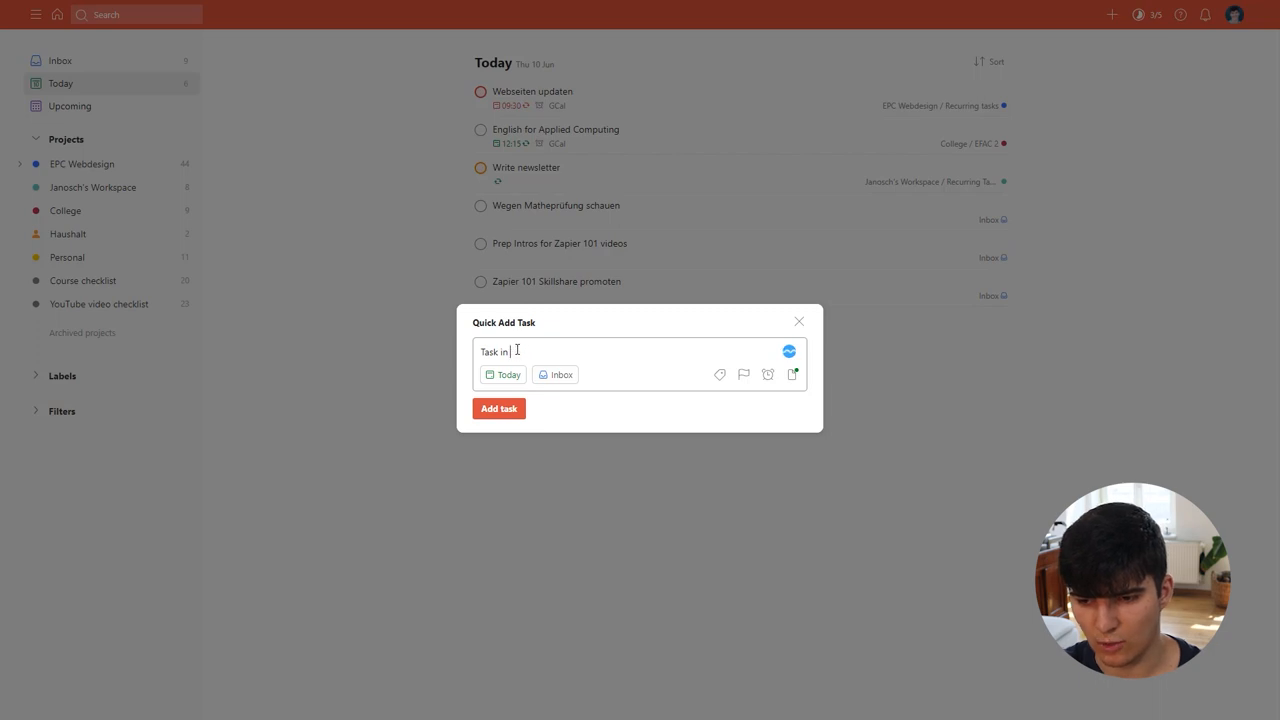
pyautogui.press('BackSpace')
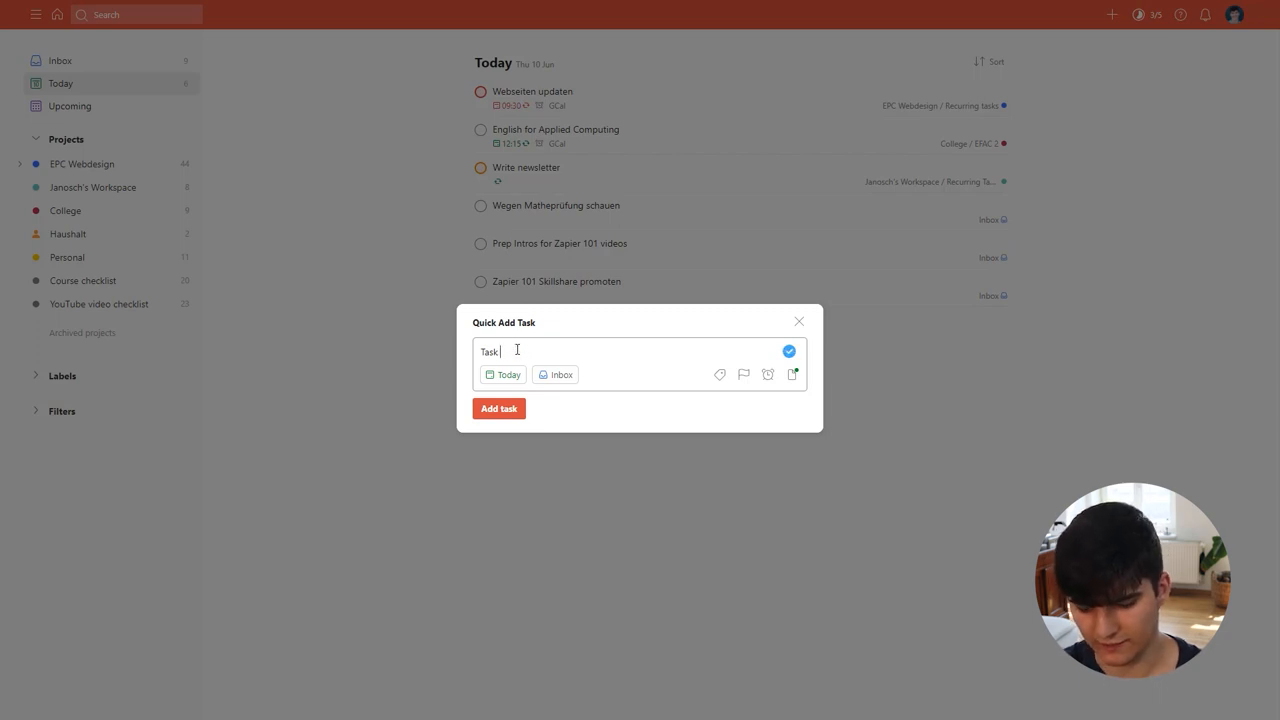
pyautogui.write('ever')
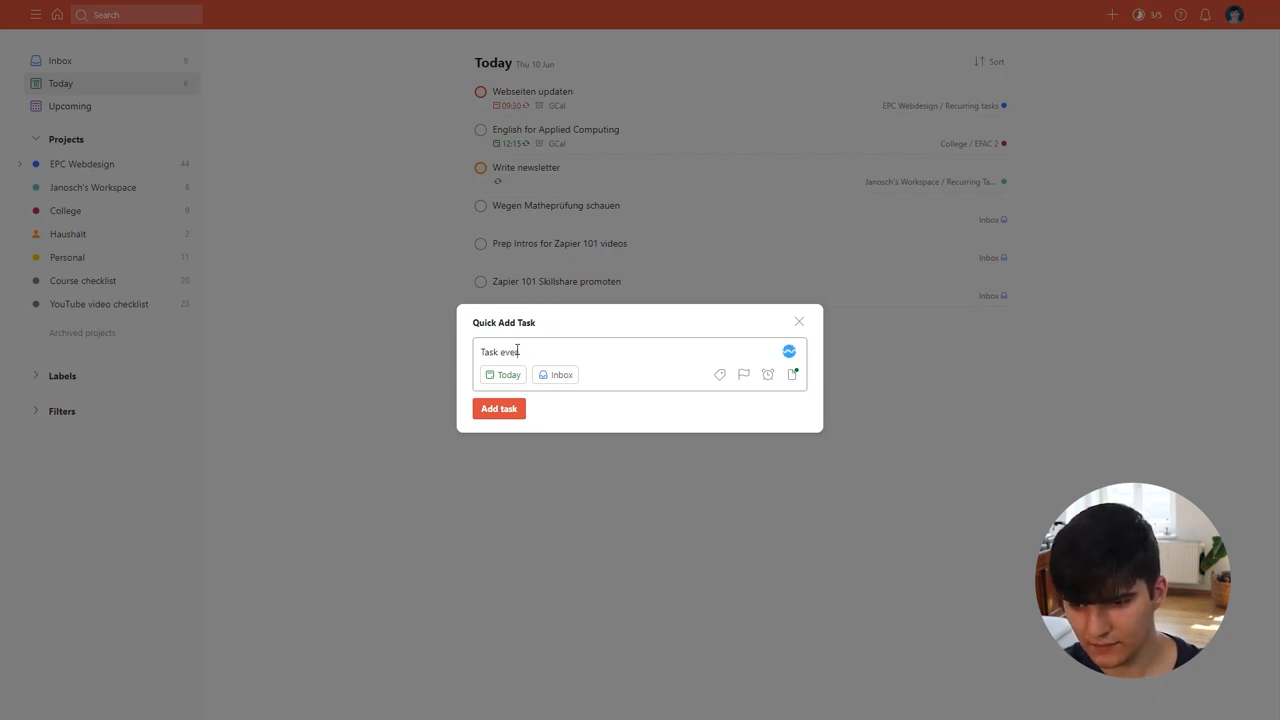
pyautogui.write('every sunday')
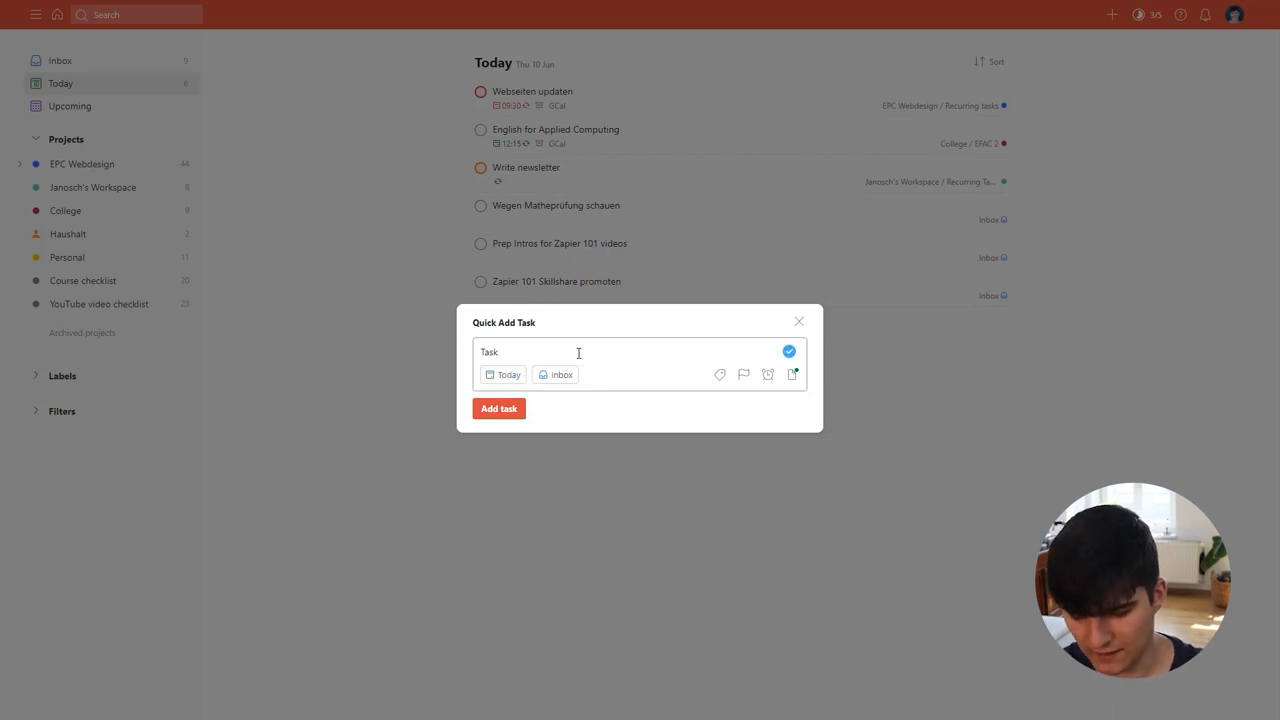
pyautogui.write('next week')
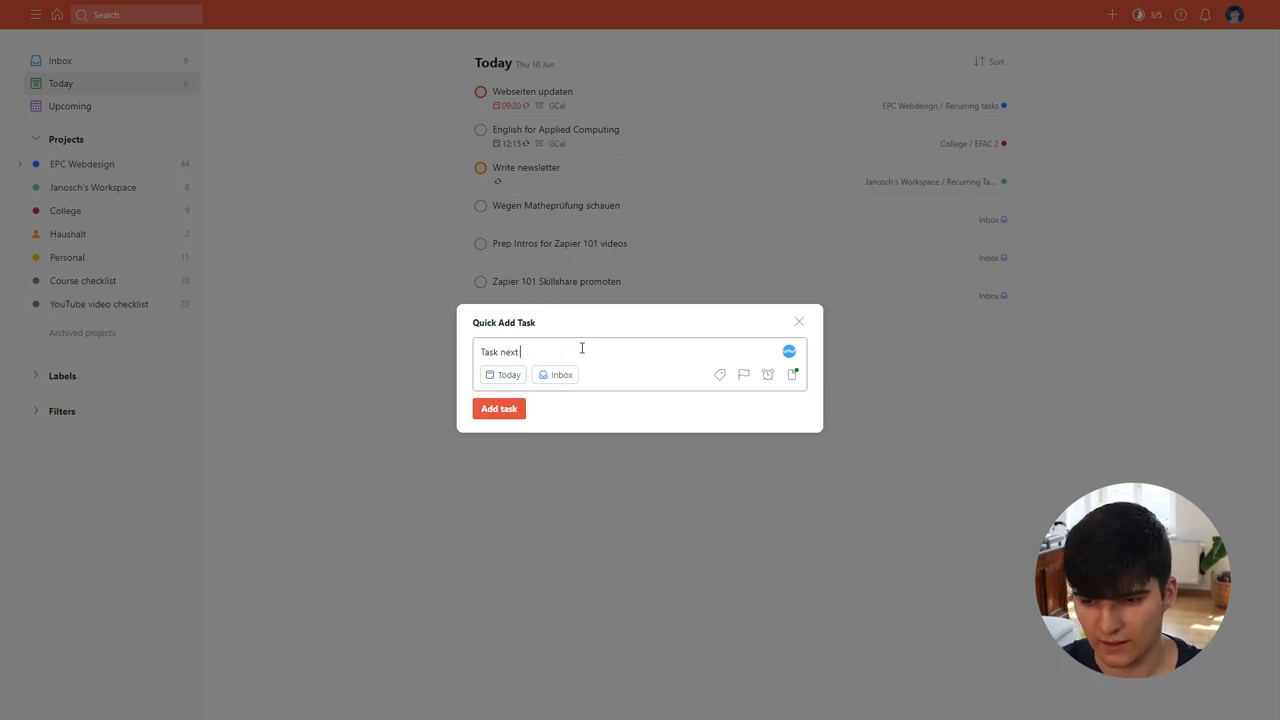
pyautogui.press('Backspace')
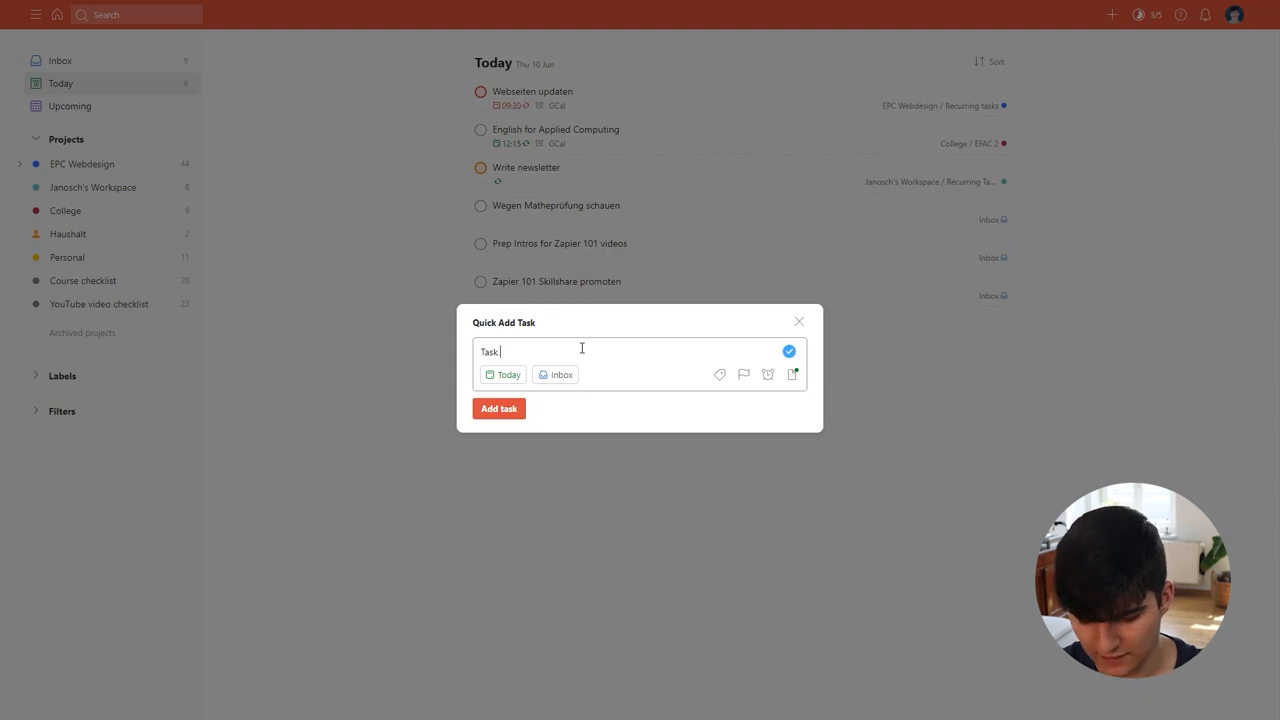
# Step: Replace a trial p1 priority marker with p3
pyautogui.write('p')
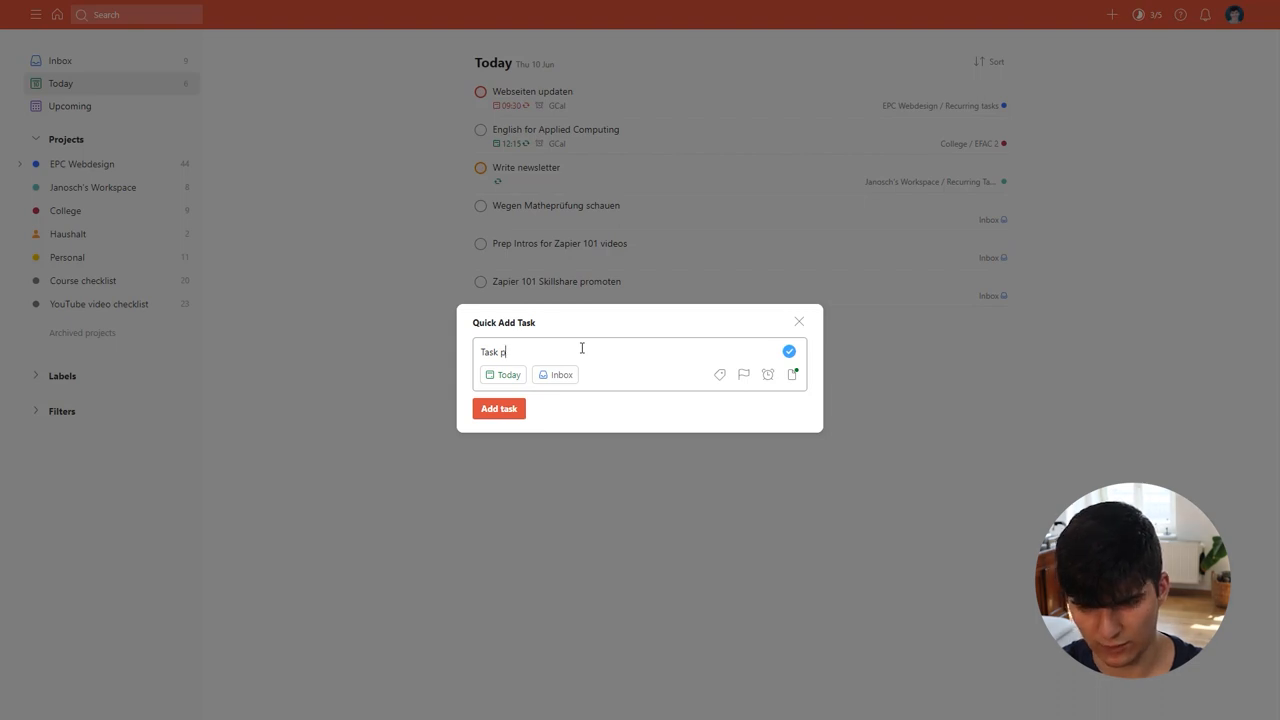
pyautogui.write('1')
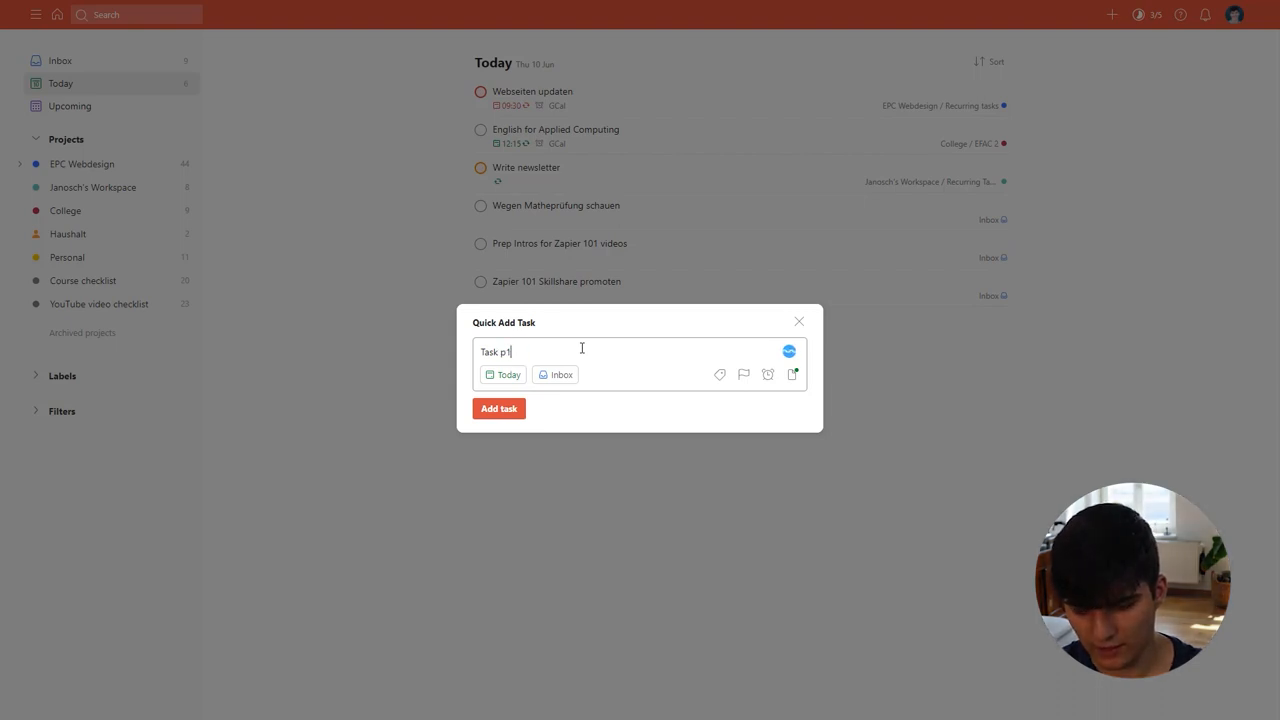
pyautogui.press('Backspace')
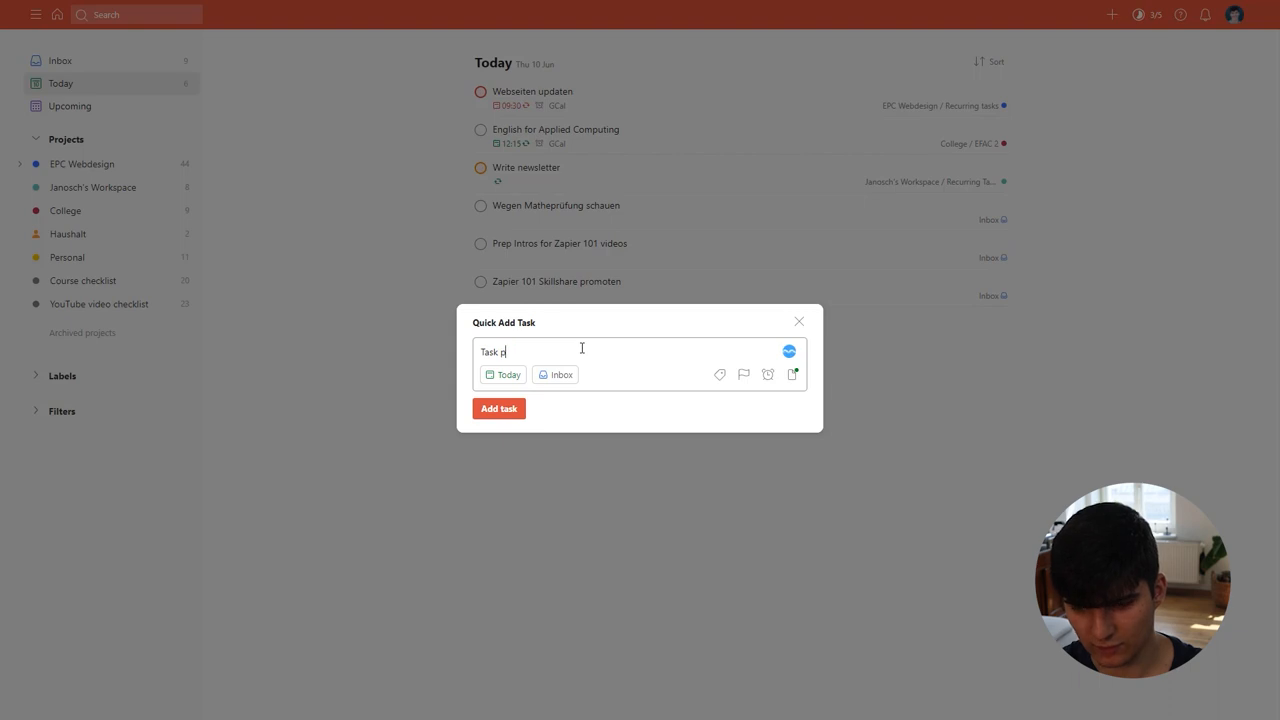
pyautogui.write('p3')
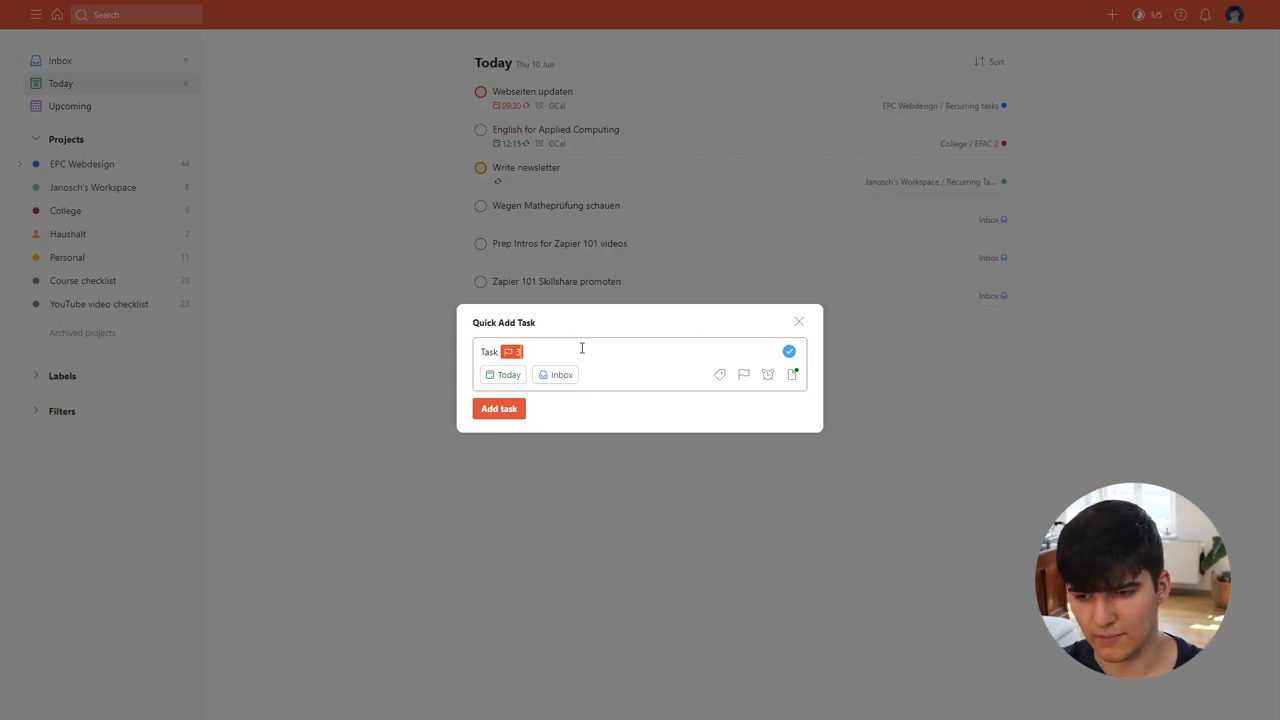
pyautogui.write('#')
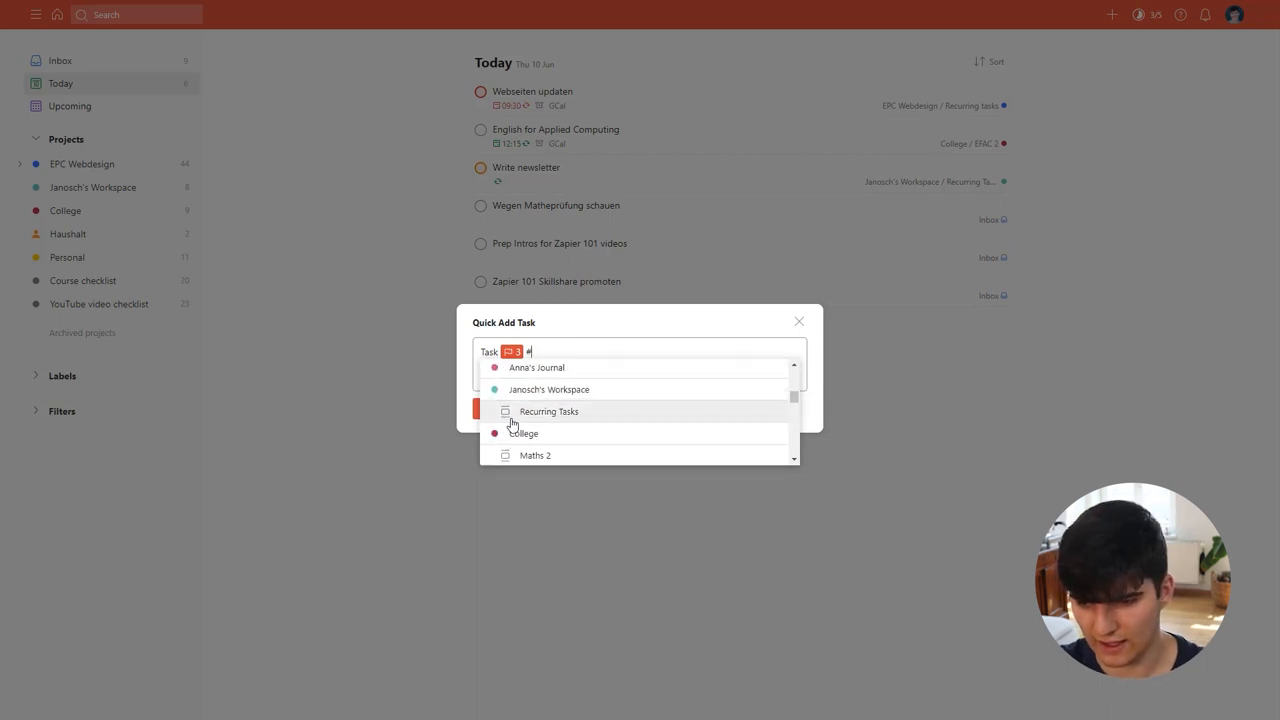
pyautogui.click(549, 389)
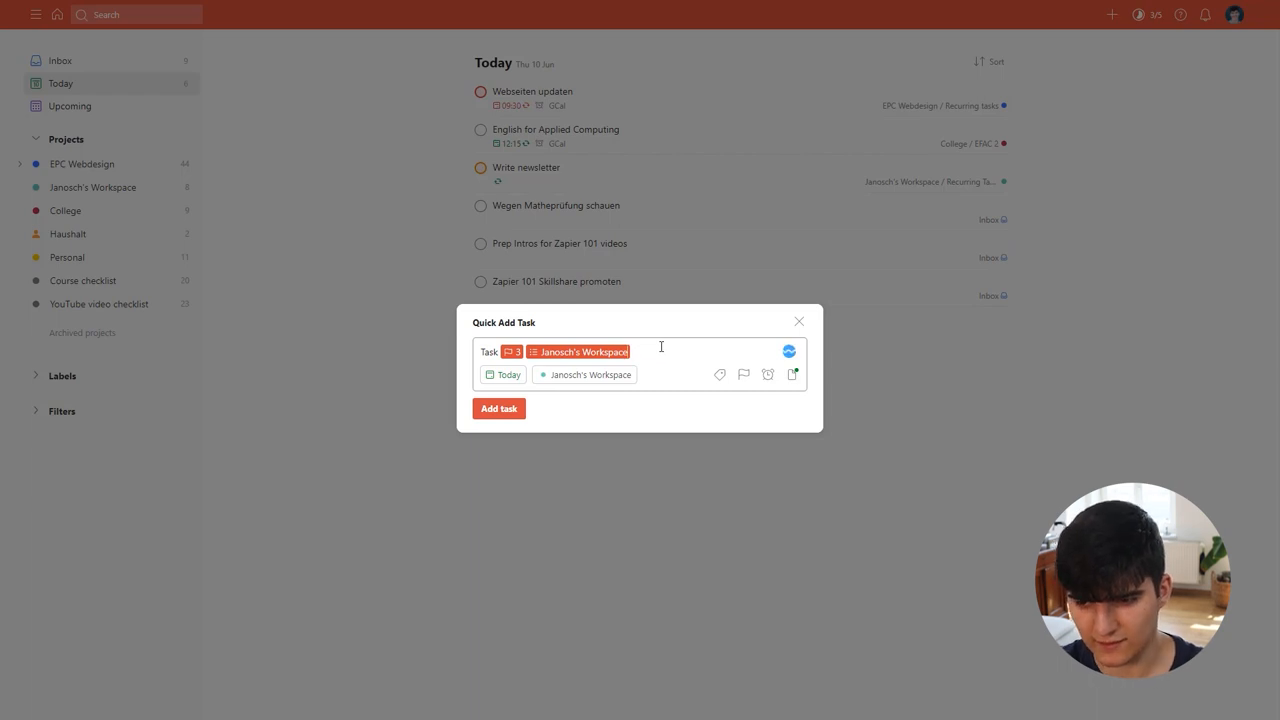
pyautogui.write('#jan')
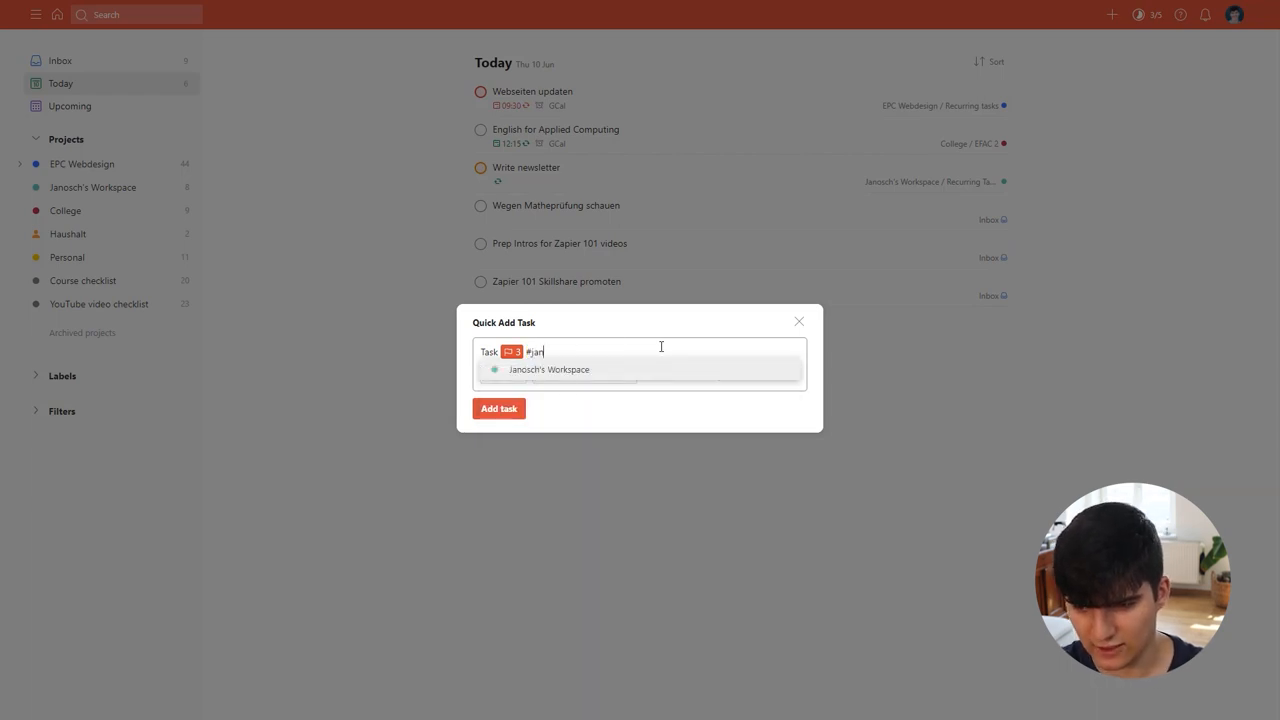
pyautogui.click(549, 369)
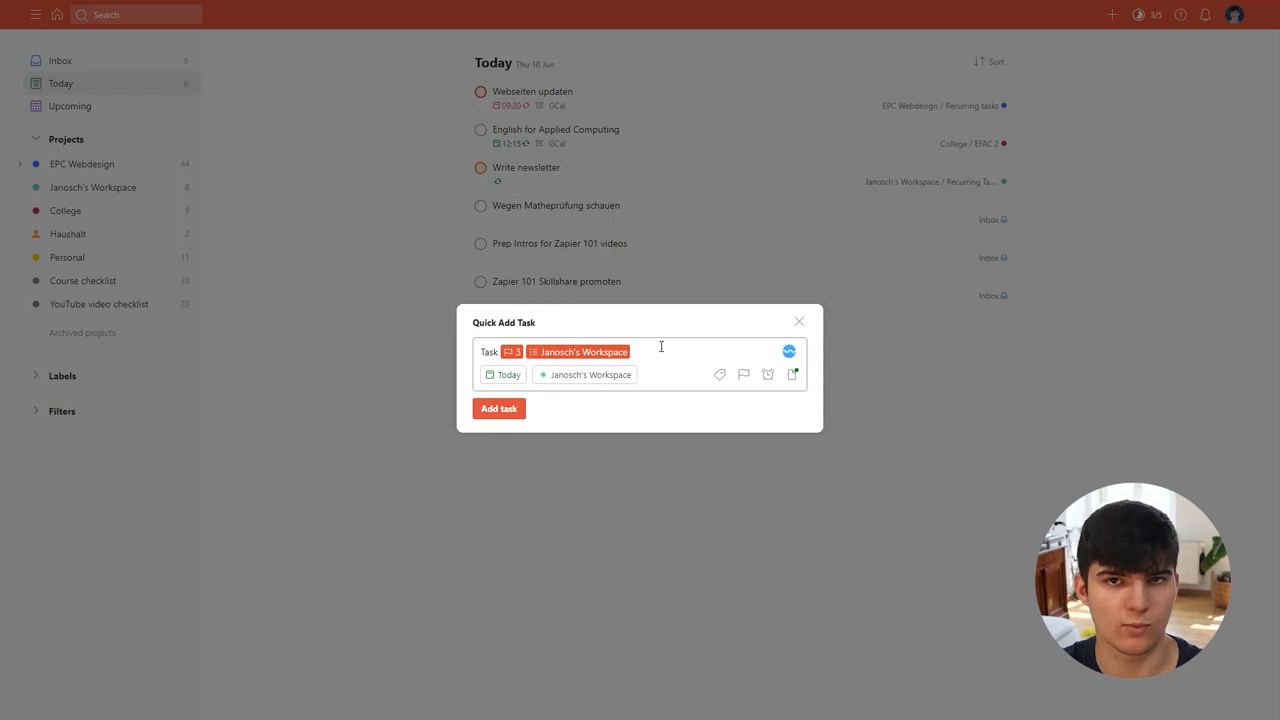
pyautogui.write('@')
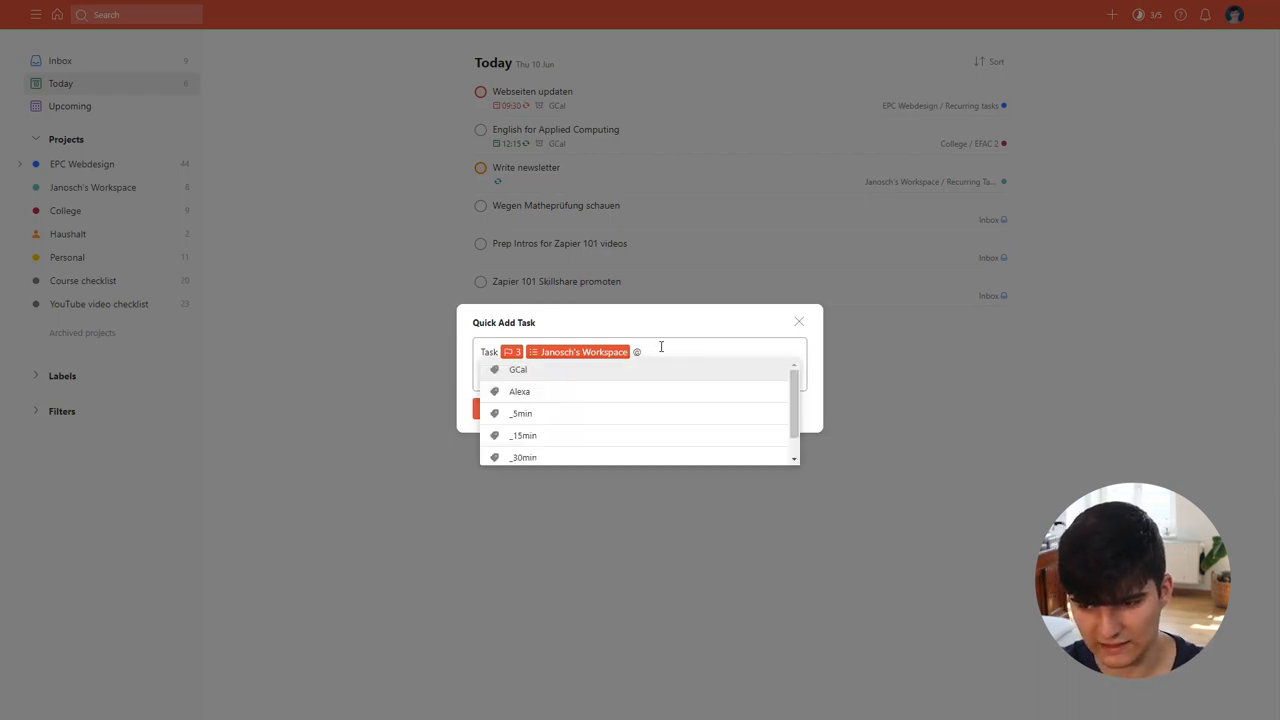
pyautogui.click(518, 369)
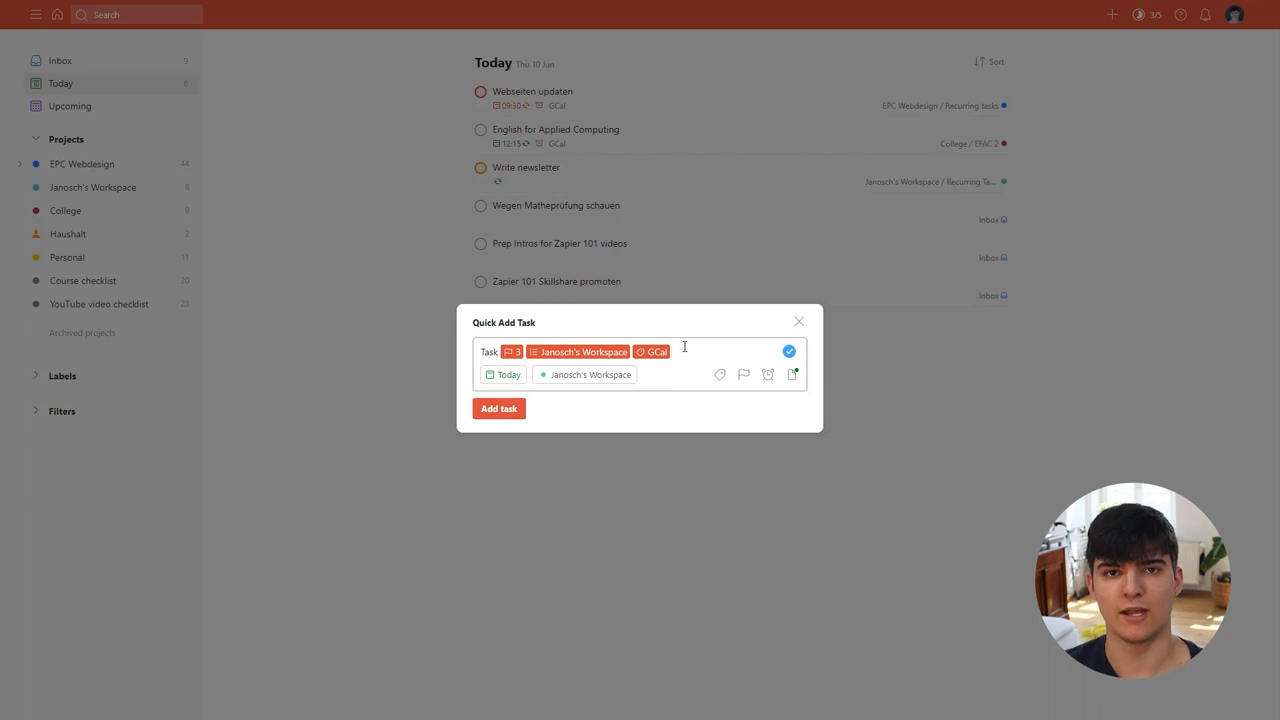
pyautogui.moveTo(701, 398)
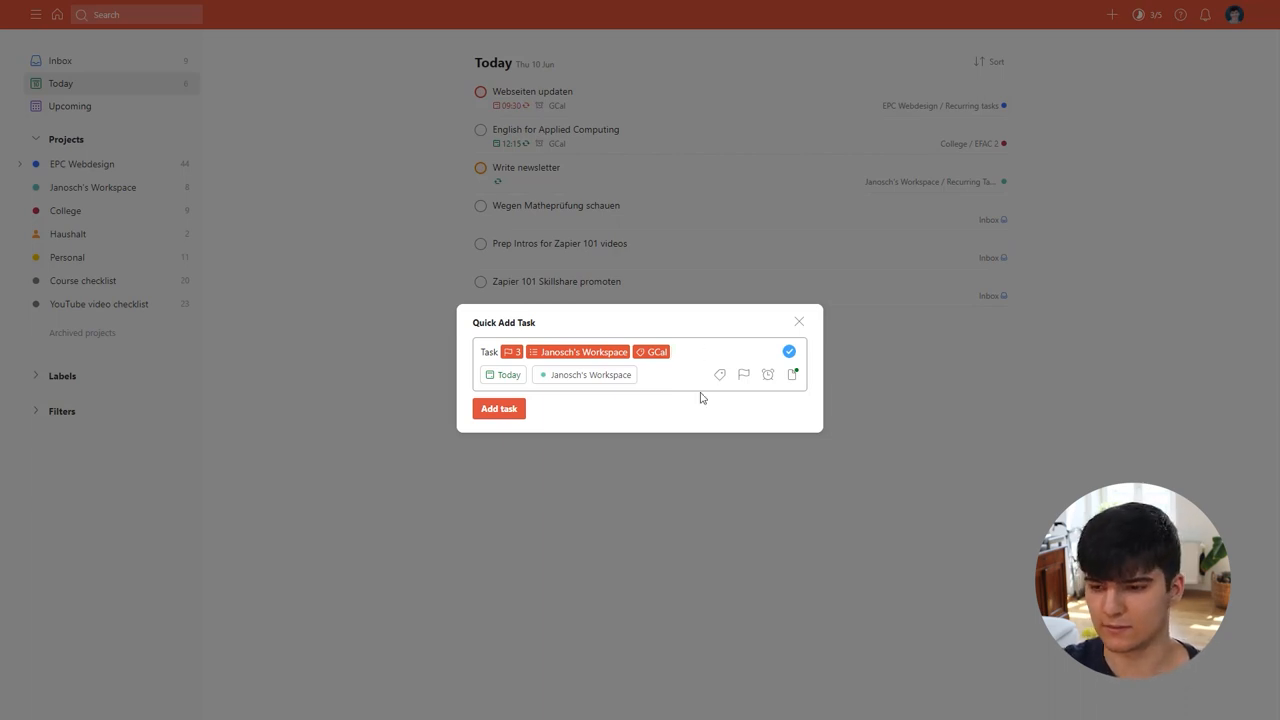
# Step: View the Course checklist board, then return to the YouTube video checklist project
pyautogui.click(83, 280)
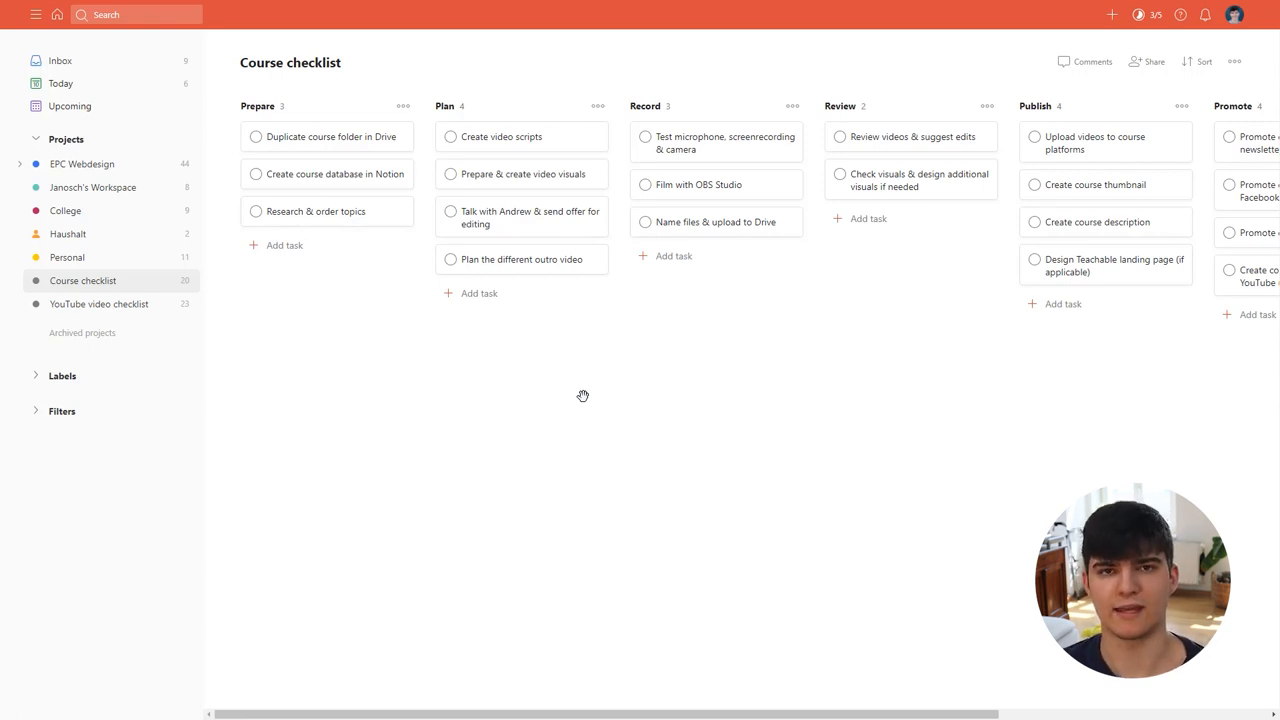
pyautogui.moveTo(571, 125)
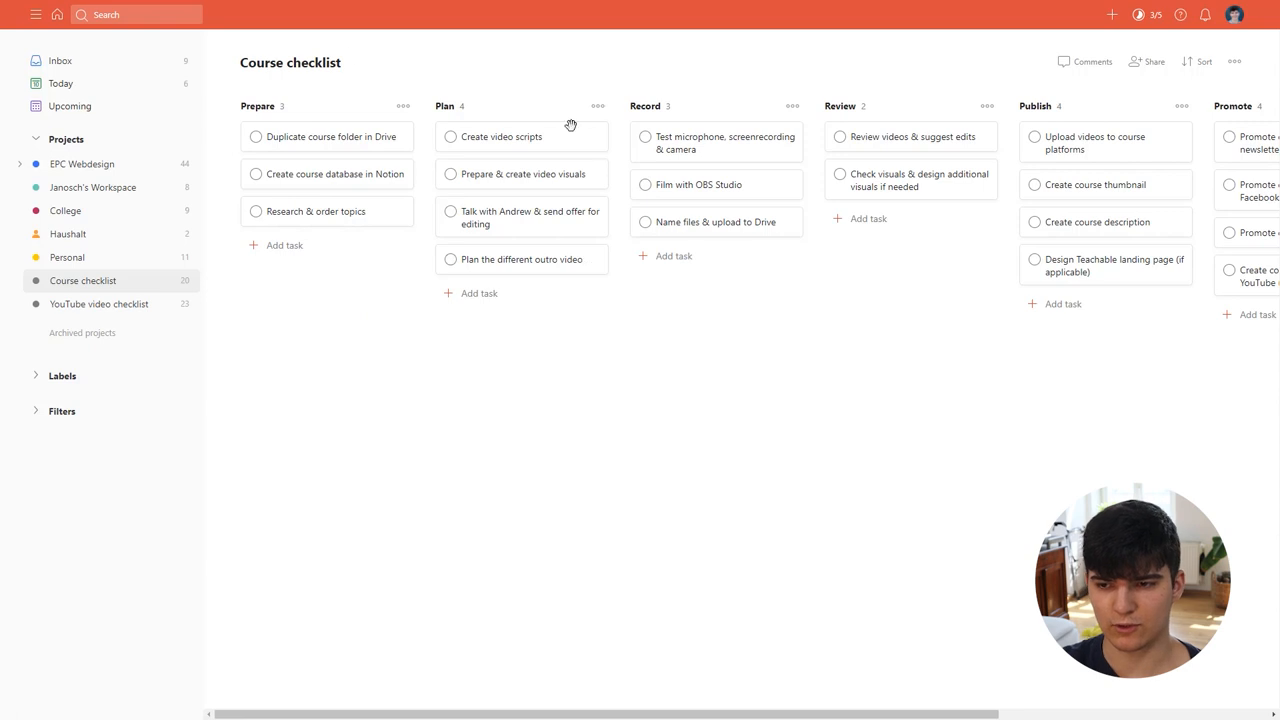
pyautogui.moveTo(75, 304)
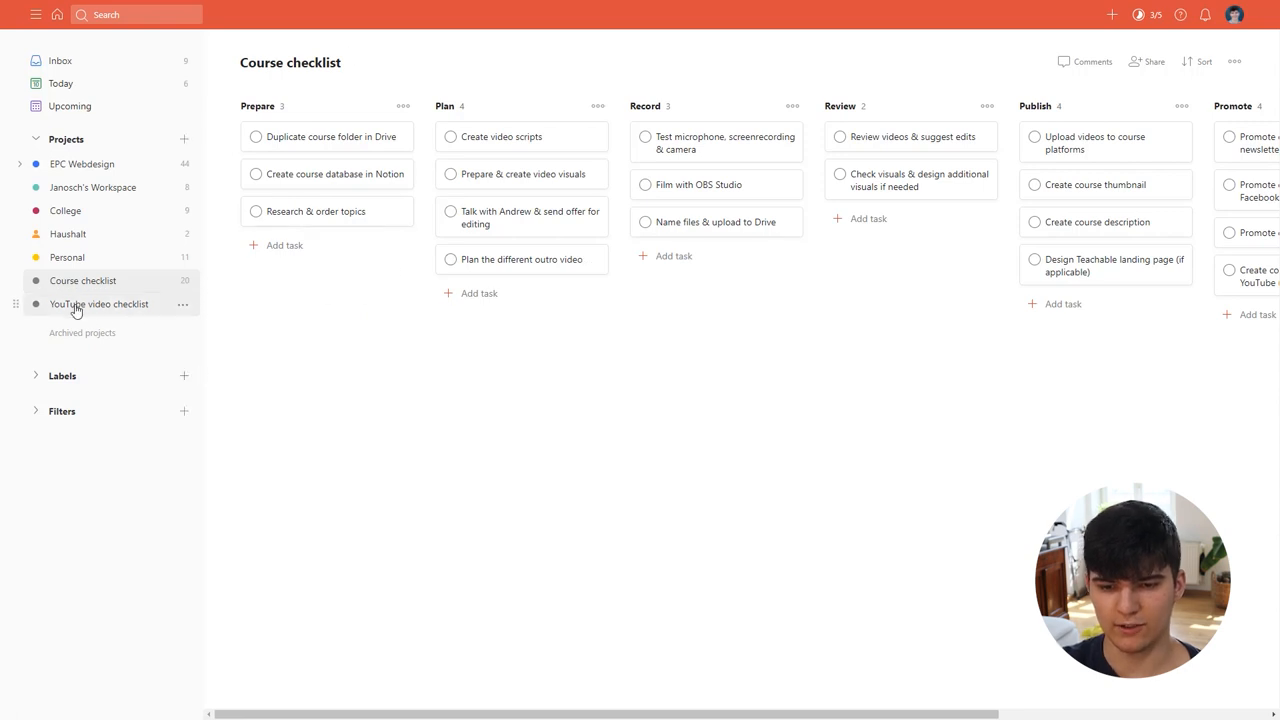
pyautogui.click(99, 304)
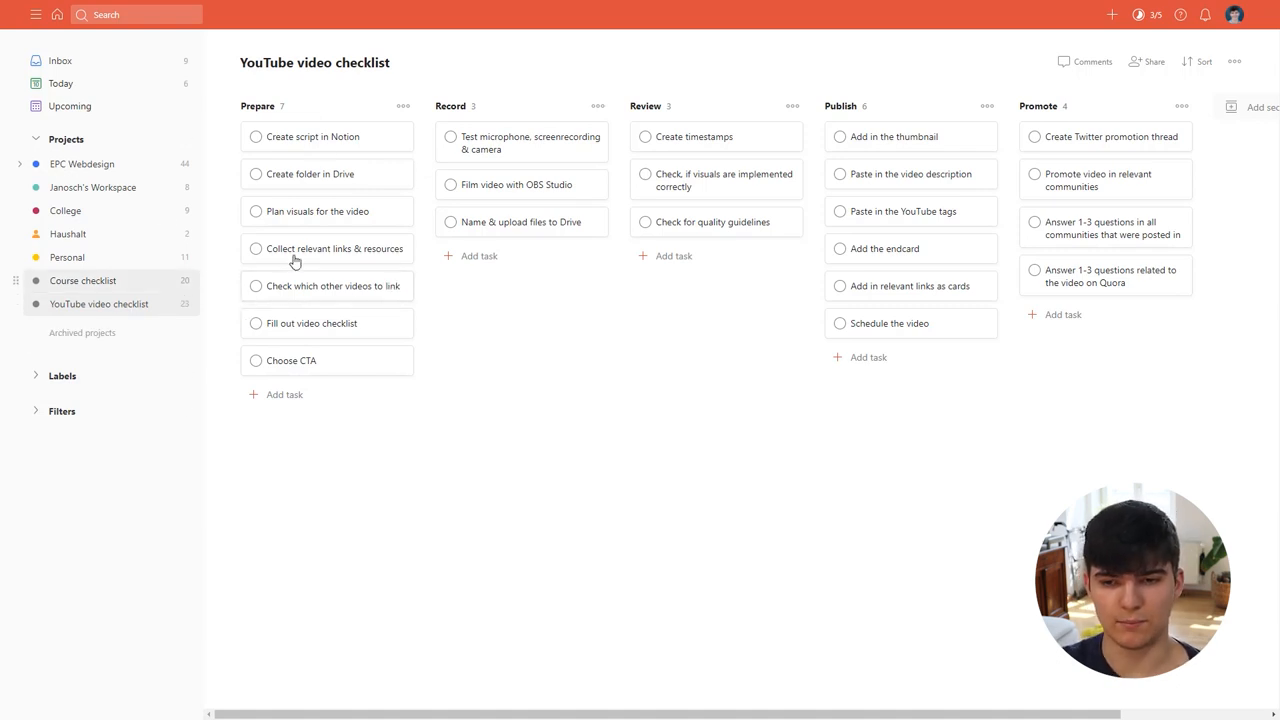
pyautogui.moveTo(838, 241)
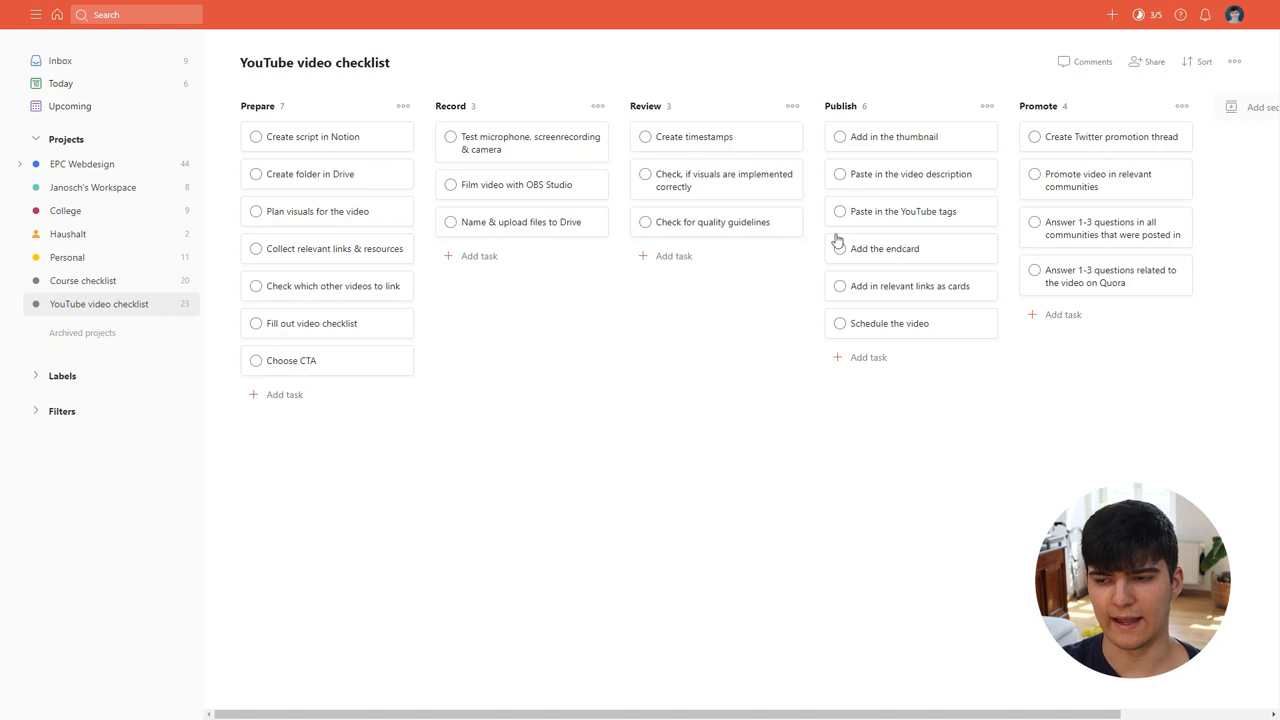
pyautogui.moveTo(343, 276)
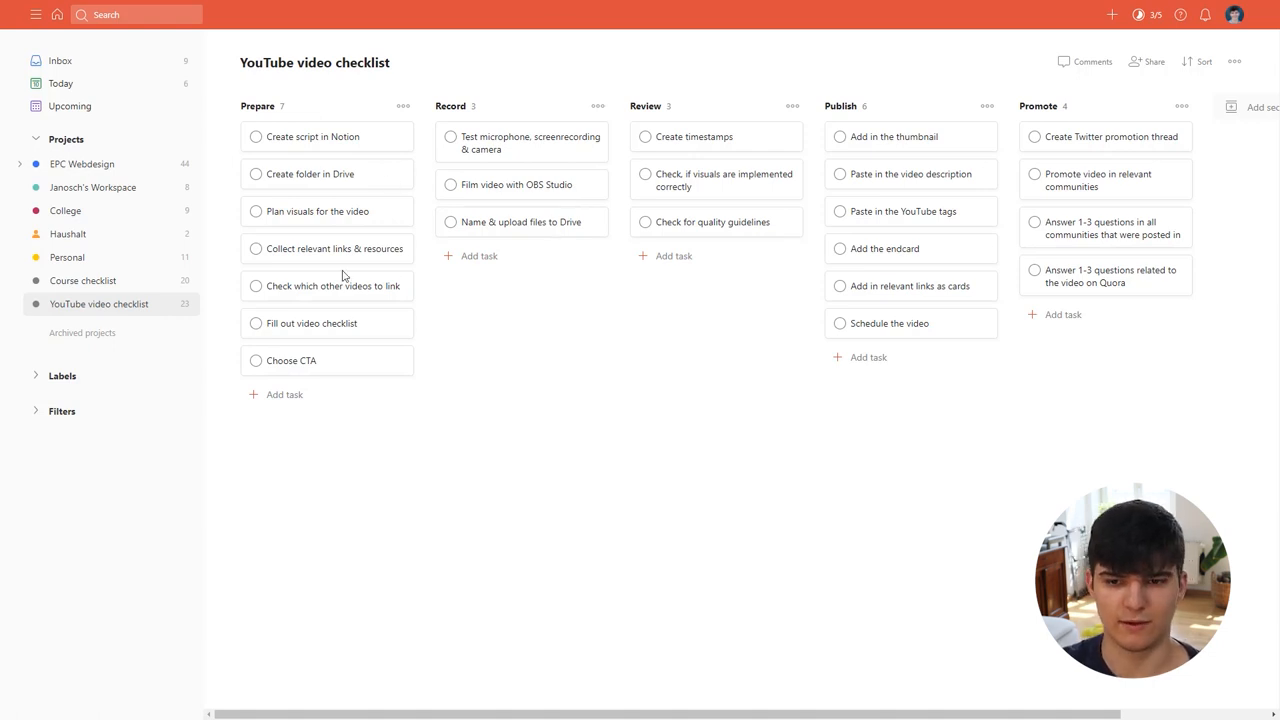
pyautogui.moveTo(317, 147)
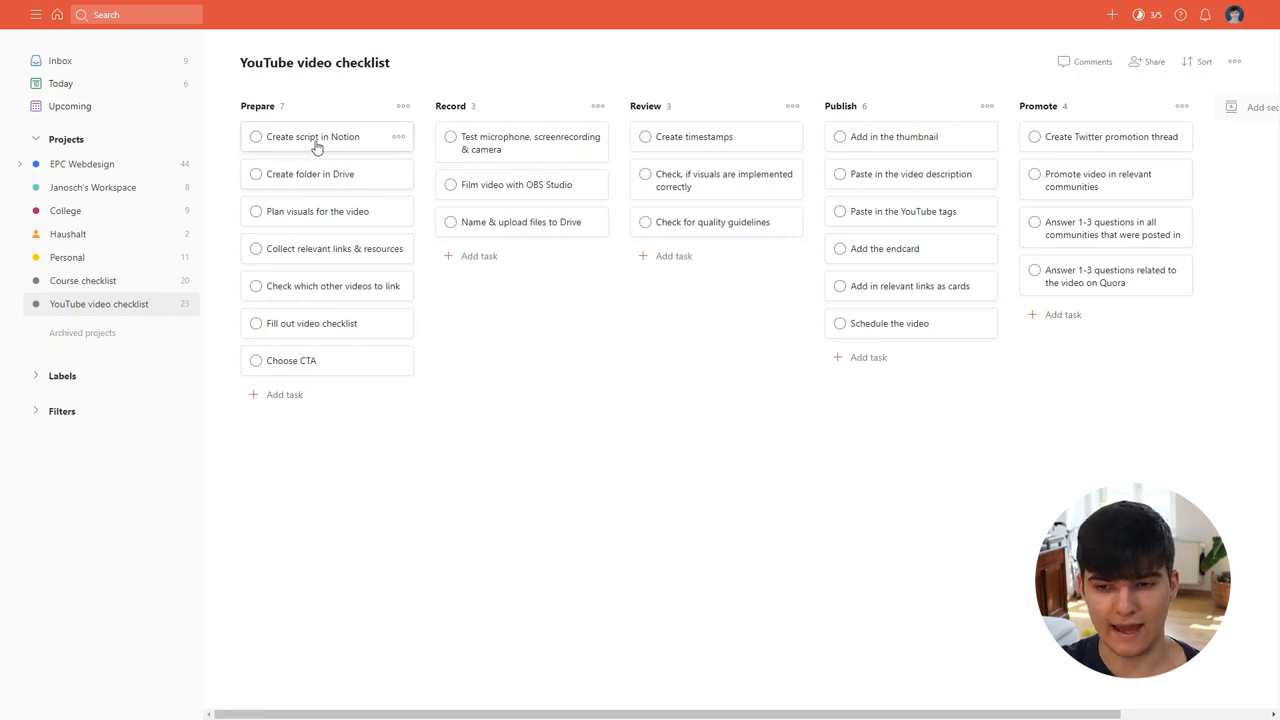
pyautogui.click(312, 136)
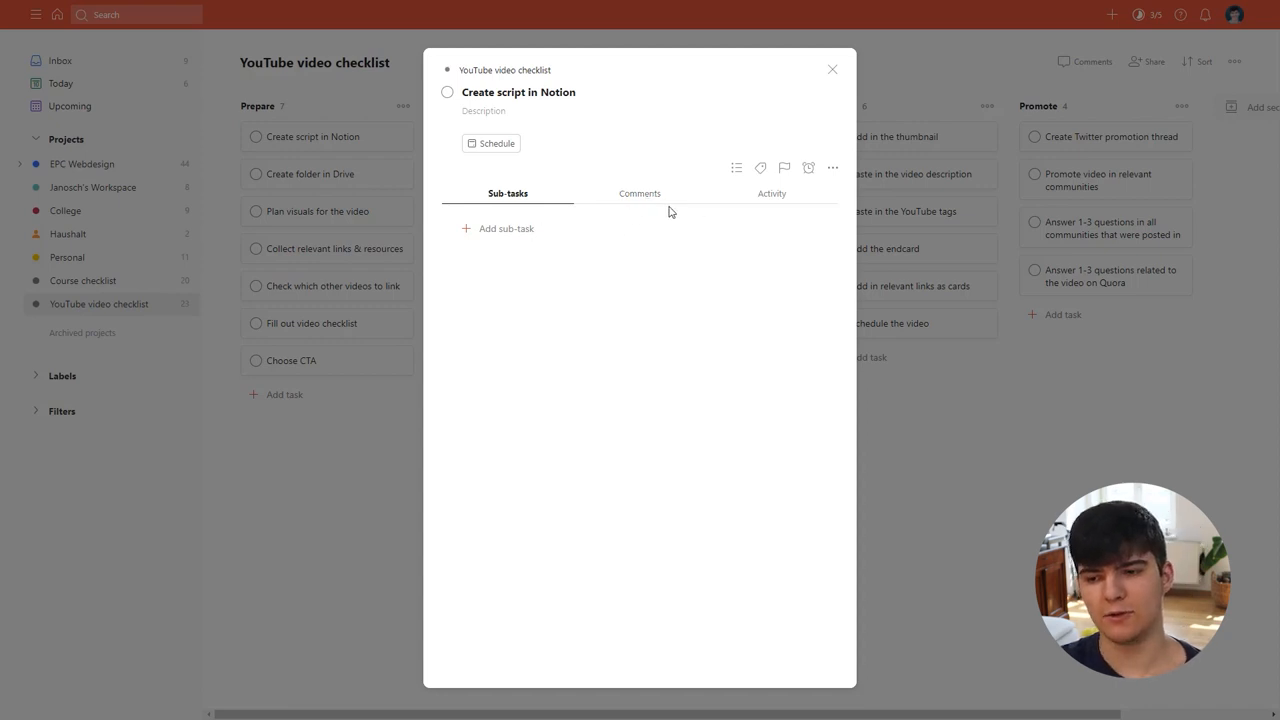
pyautogui.moveTo(639, 193)
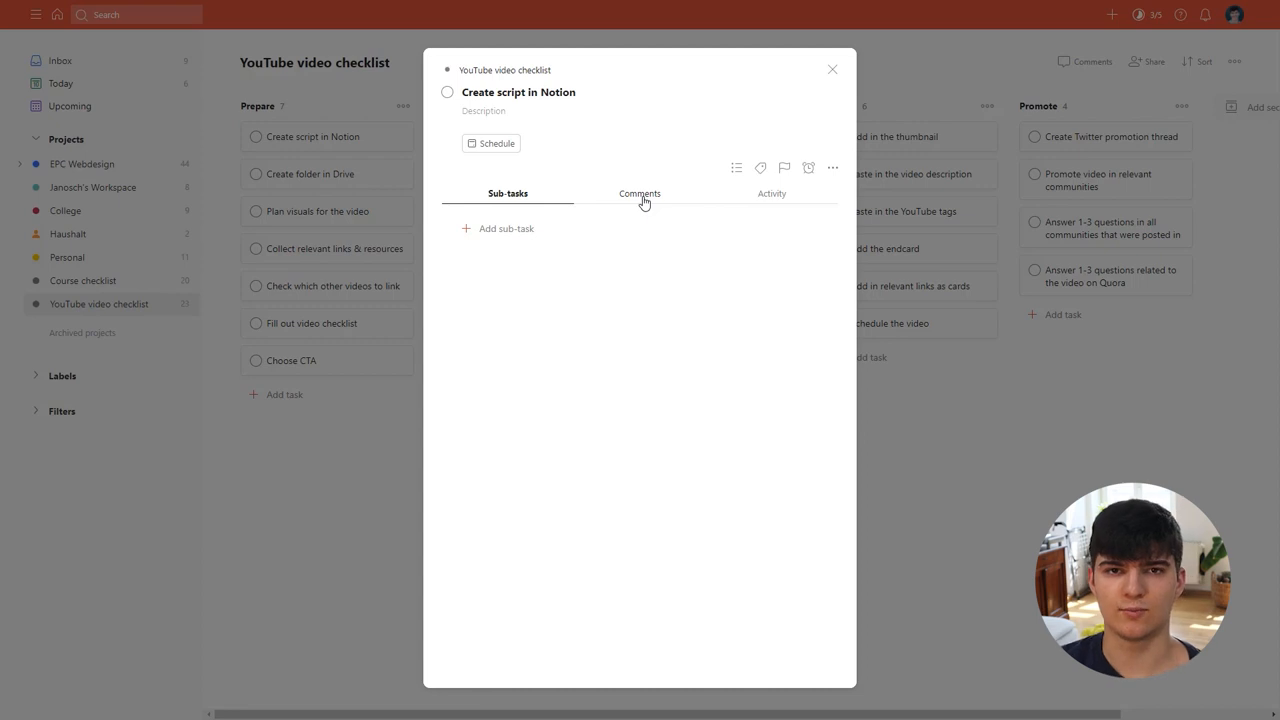
pyautogui.click(831, 69)
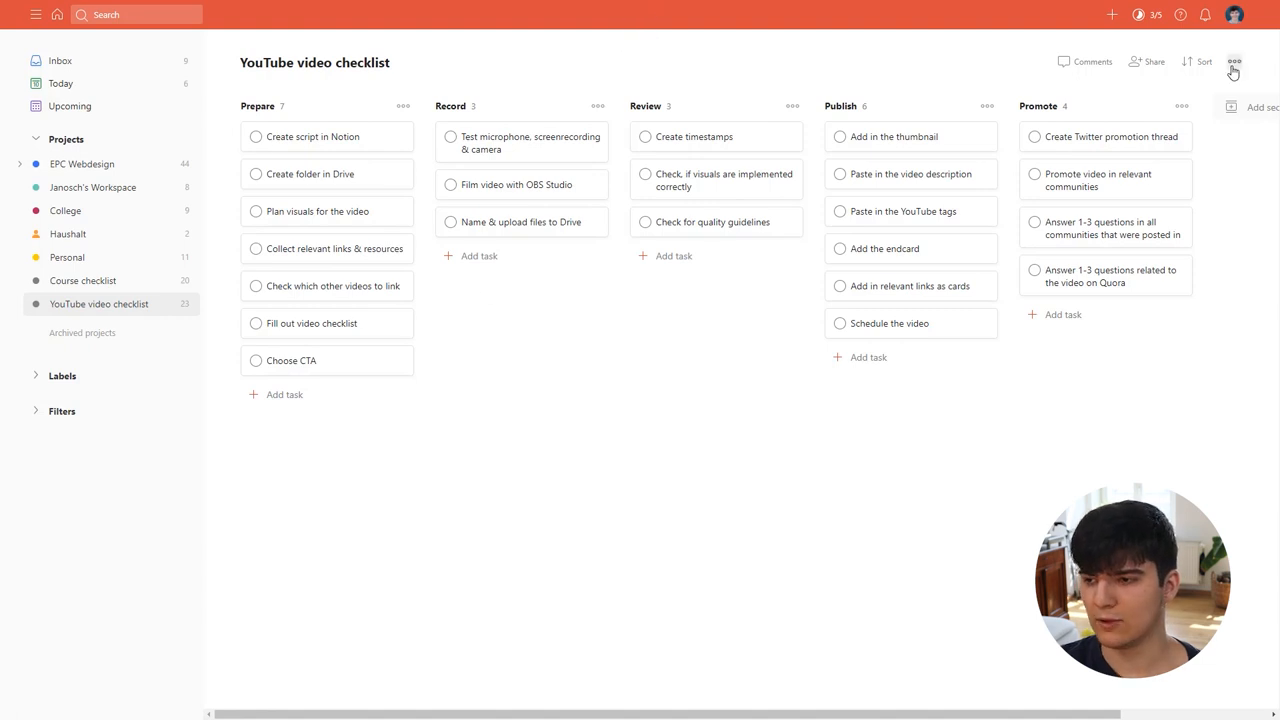
pyautogui.click(1234, 62)
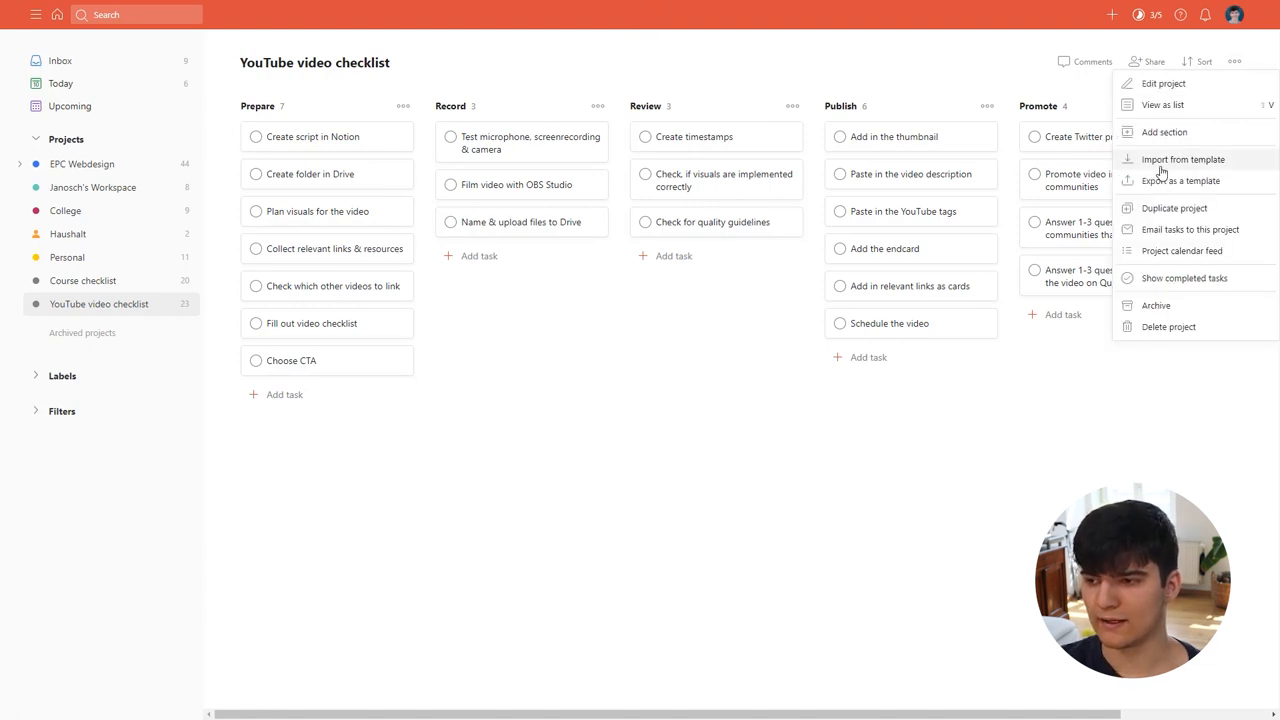
pyautogui.moveTo(1180, 181)
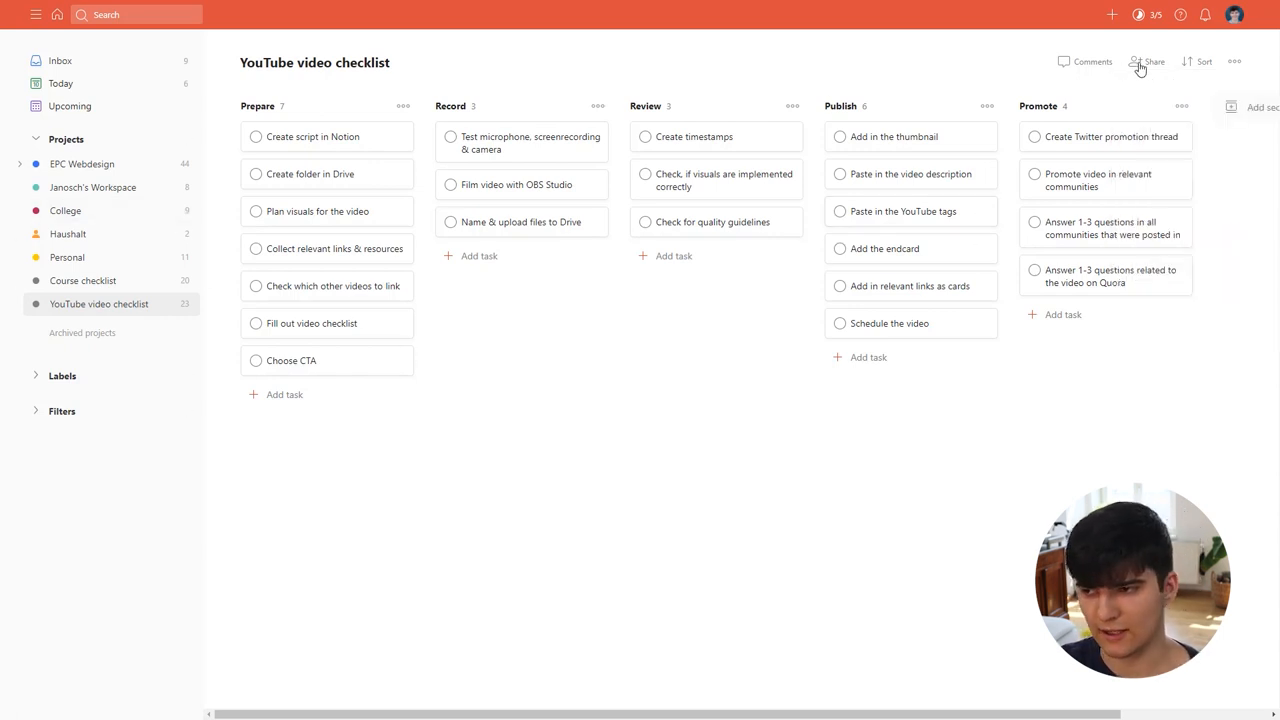
pyautogui.click(1234, 61)
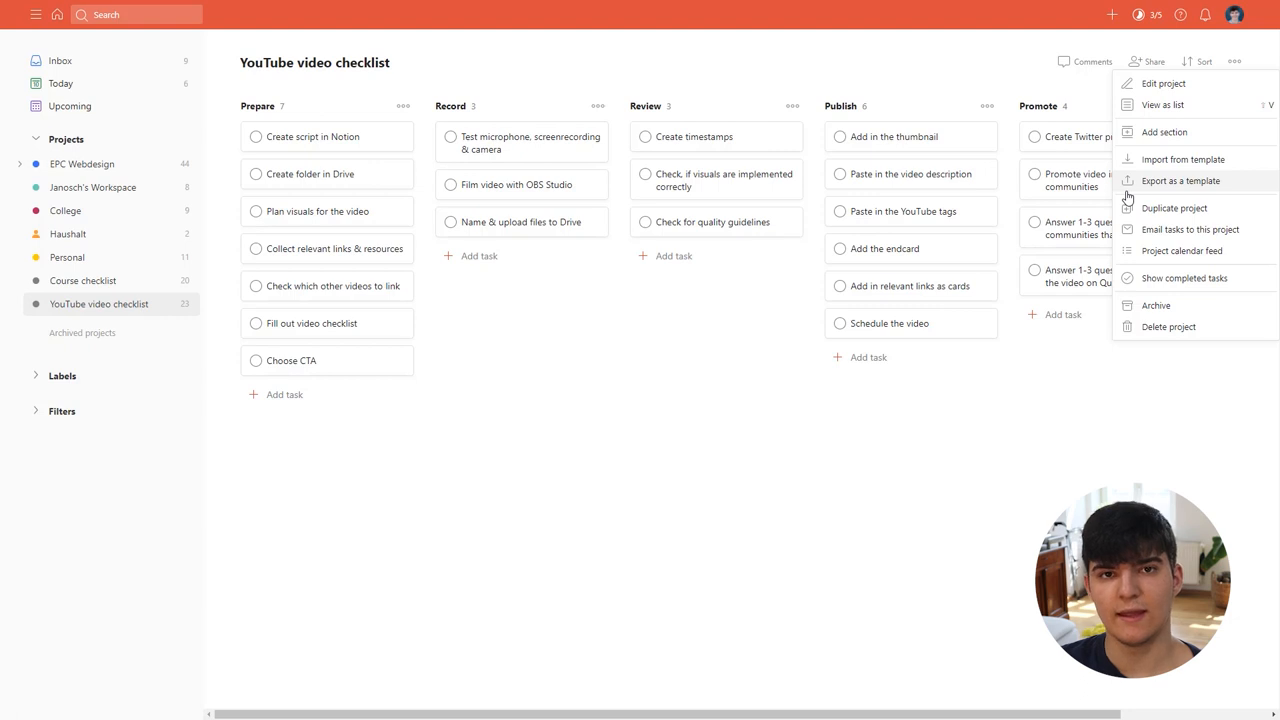
pyautogui.moveTo(668, 364)
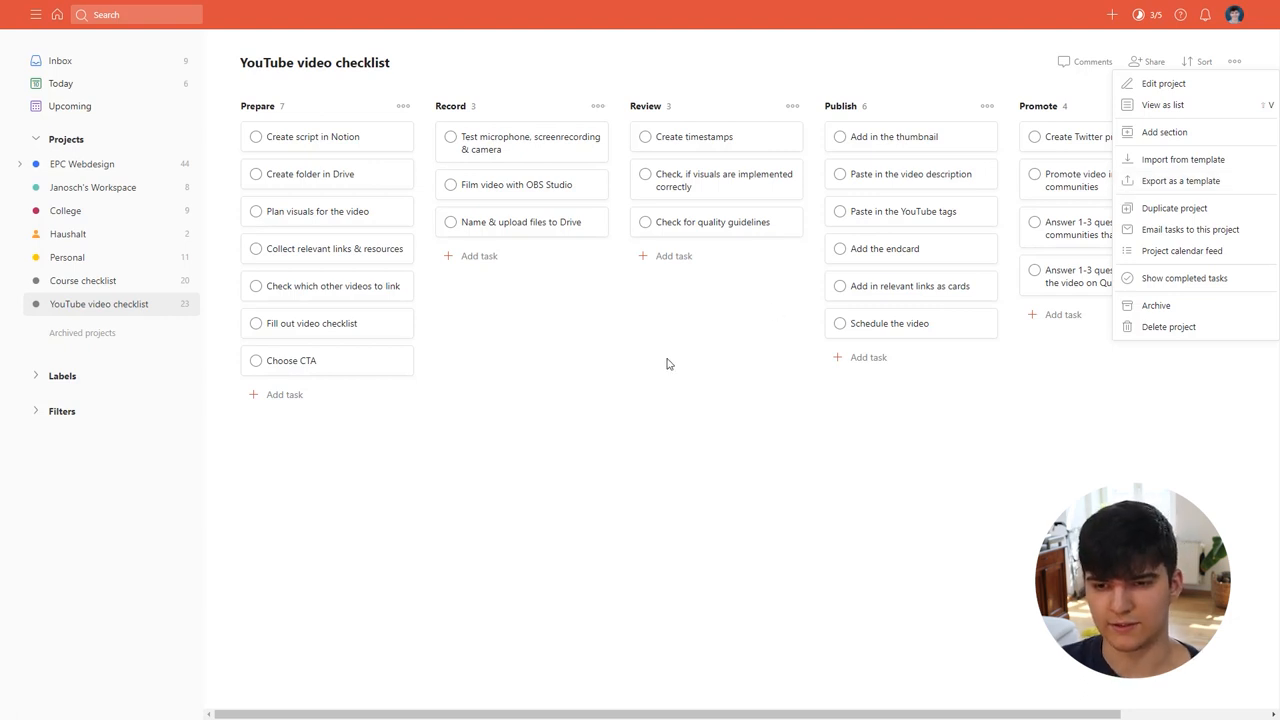
pyautogui.click(633, 357)
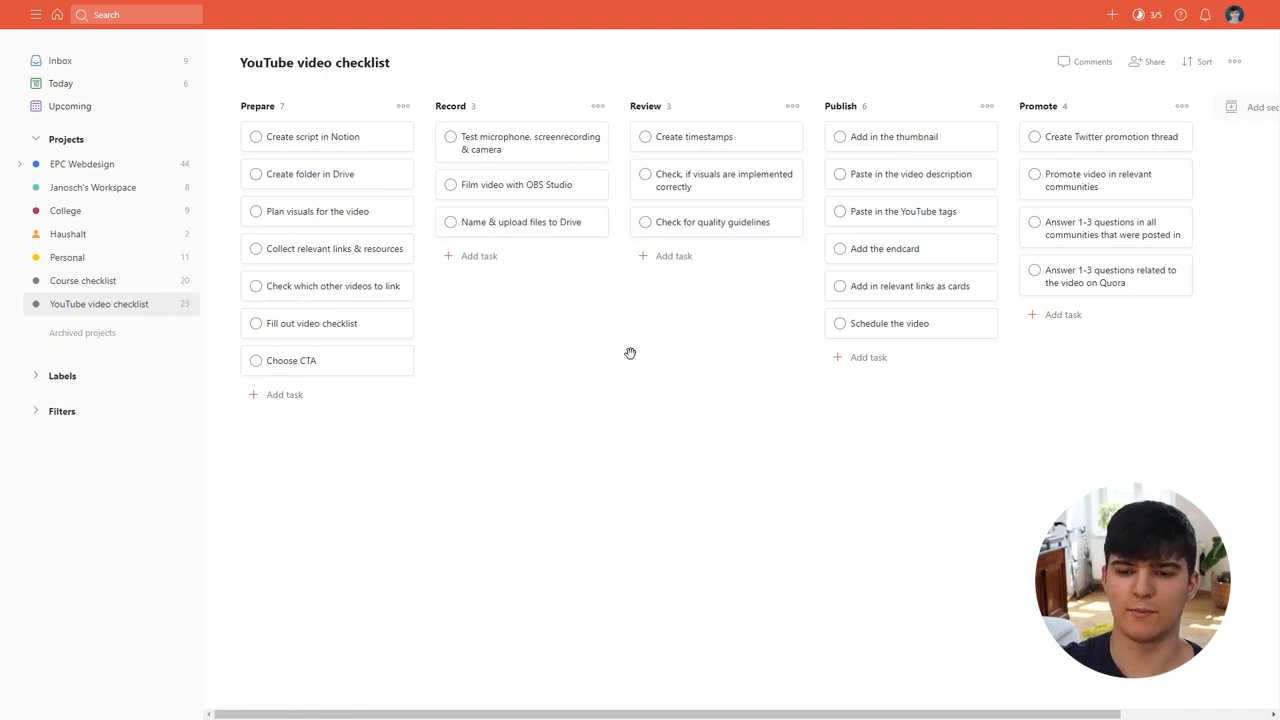
pyautogui.moveTo(358, 301)
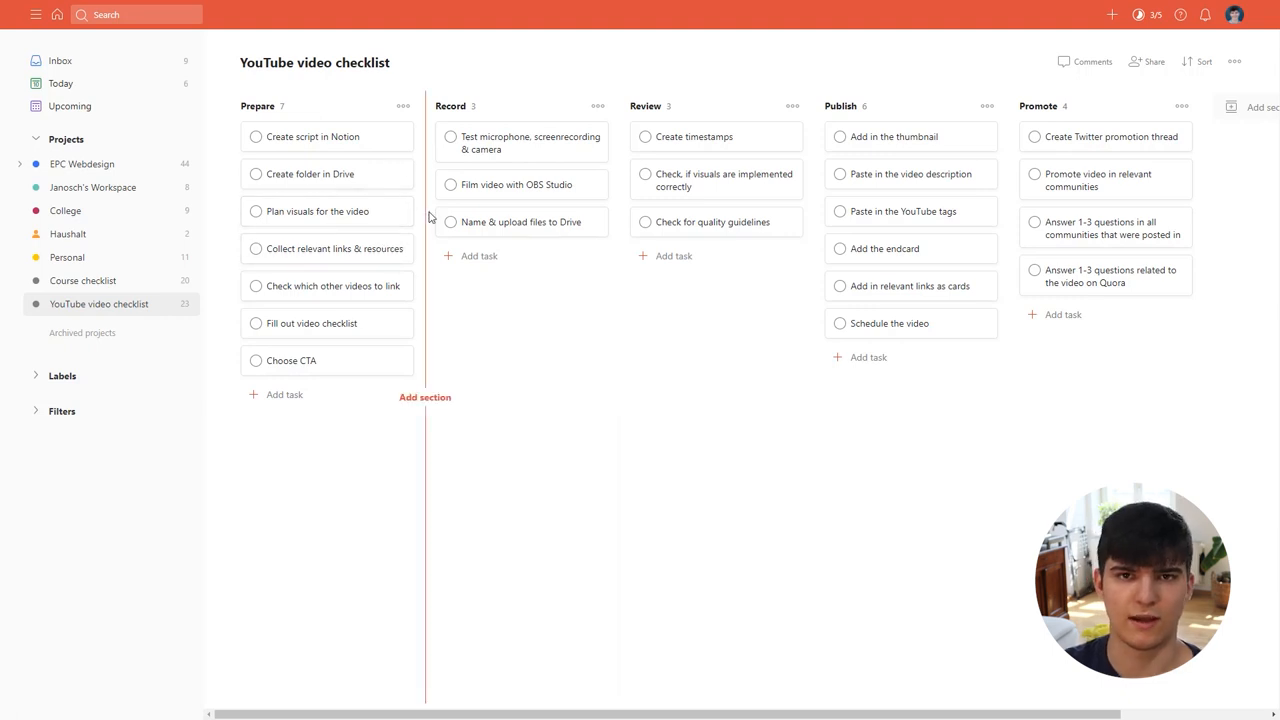
pyautogui.moveTo(550, 354)
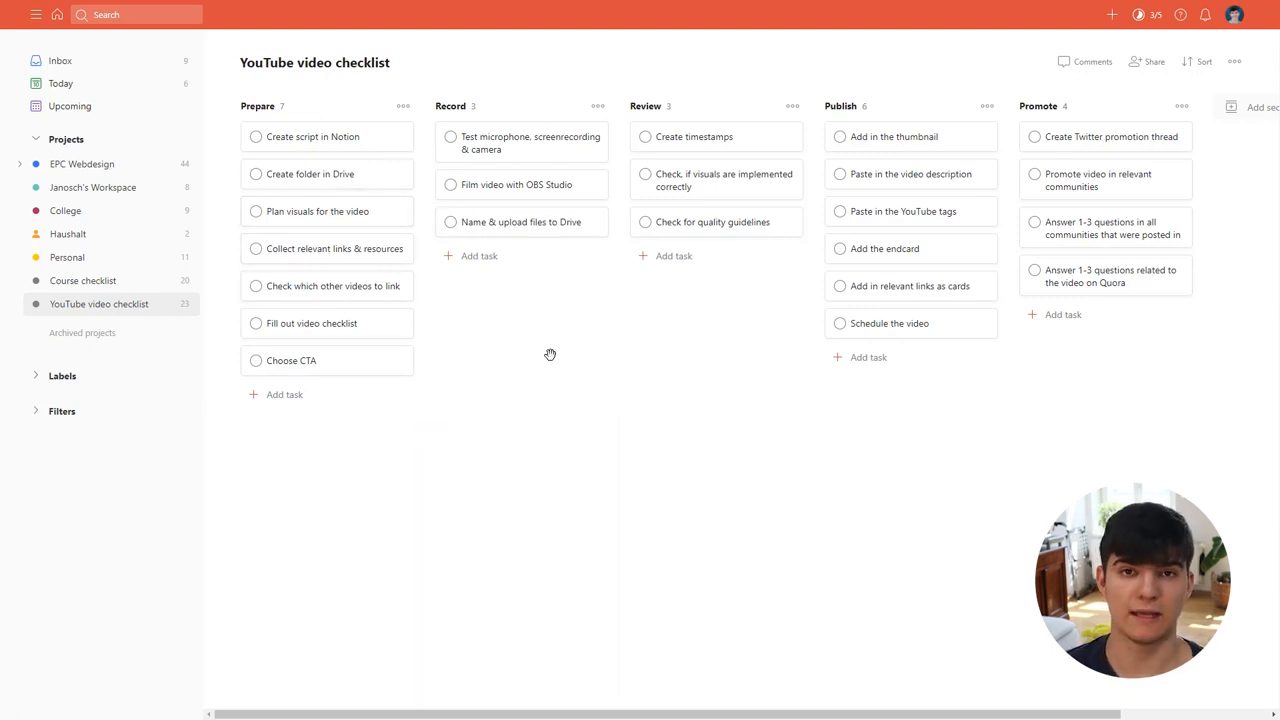